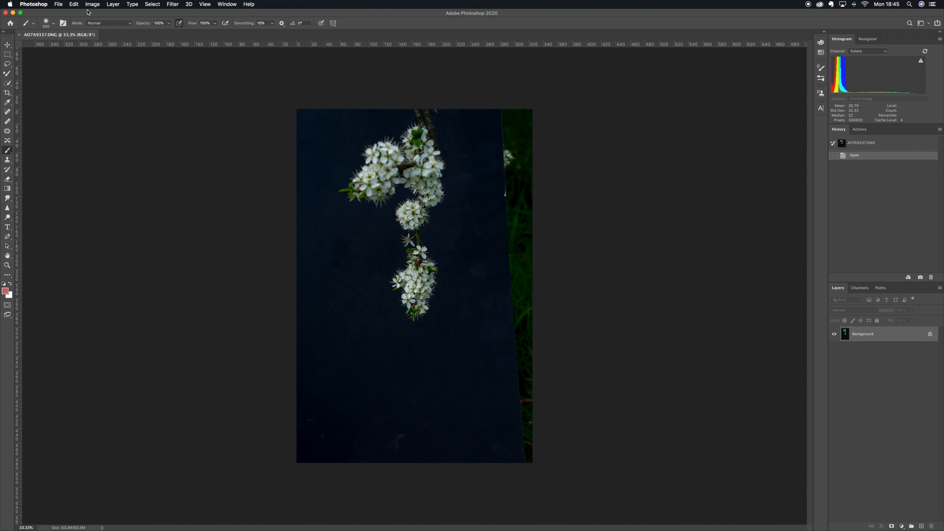
pyautogui.moveTo(95, 25)
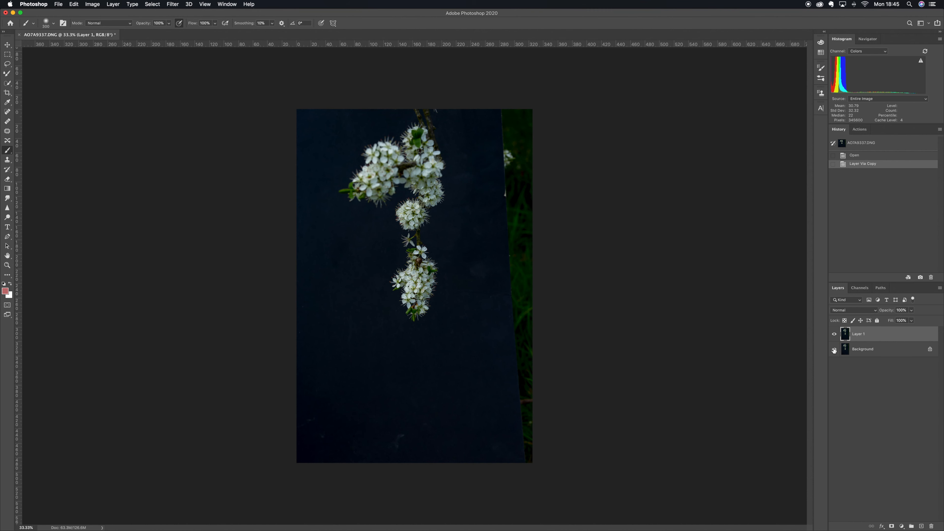
# Step: Desaturate the copied flower layer to black and white via Image > Adjustments
pyautogui.click(834, 350)
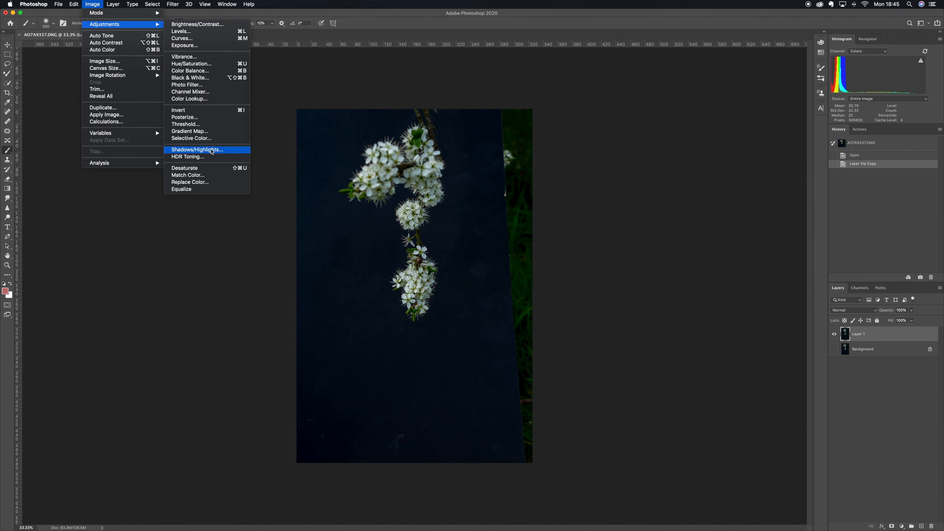
pyautogui.click(185, 168)
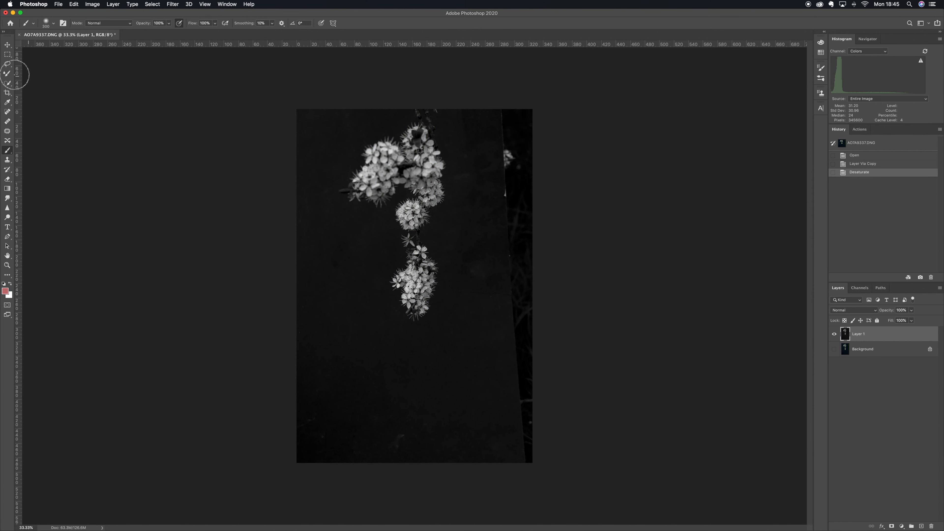
# Step: Pick the Crop tool to frame a 1:1 square around the lower blossom cluster
pyautogui.click(8, 93)
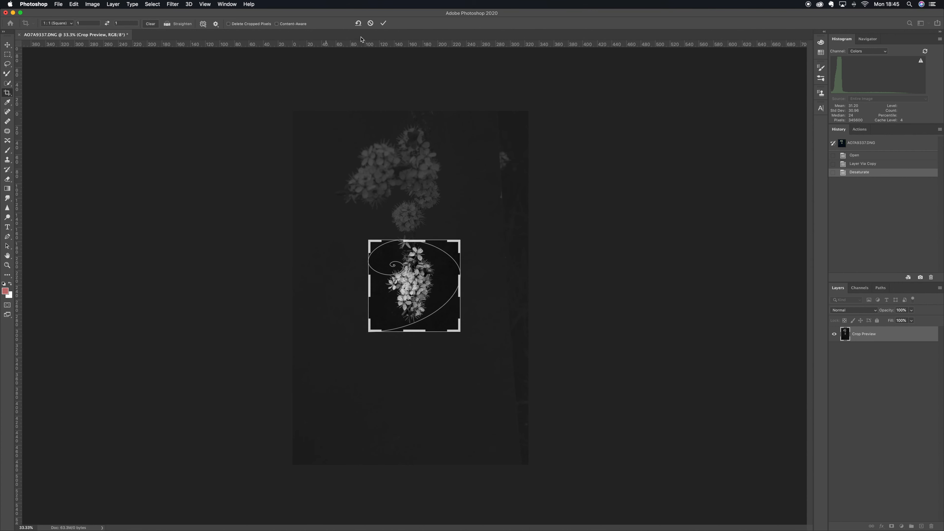
pyautogui.moveTo(382, 23)
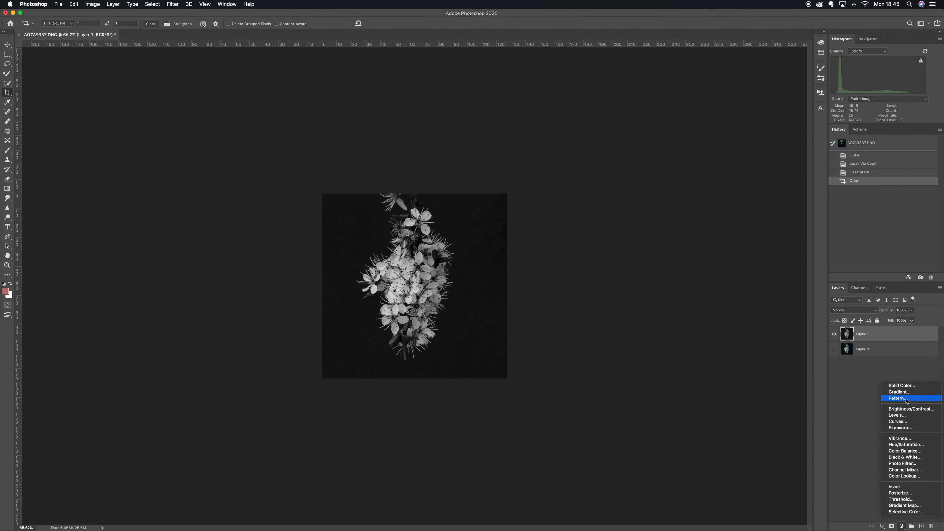
# Step: Add a Levels adjustment layer to darken the background to black
pyautogui.click(896, 415)
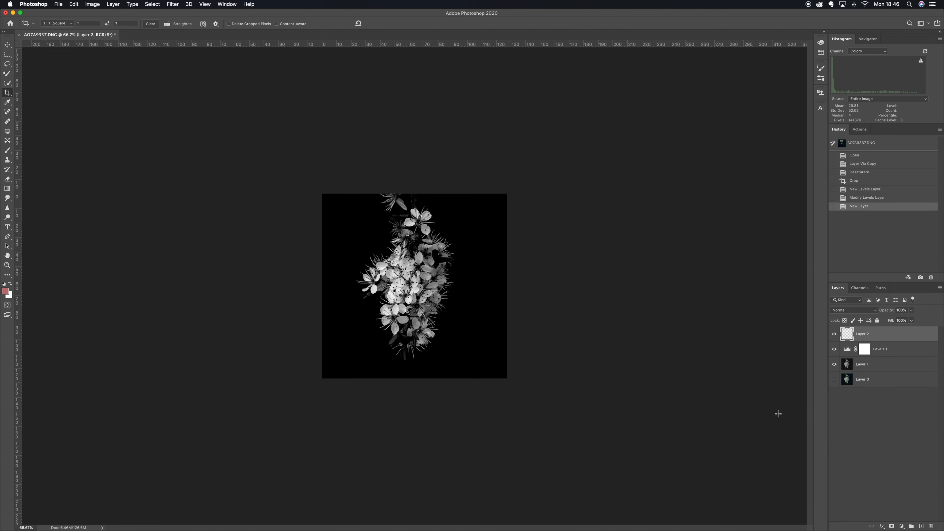
# Step: Paint black with the Brush tool over a stray stem at the top edge
pyautogui.click(8, 152)
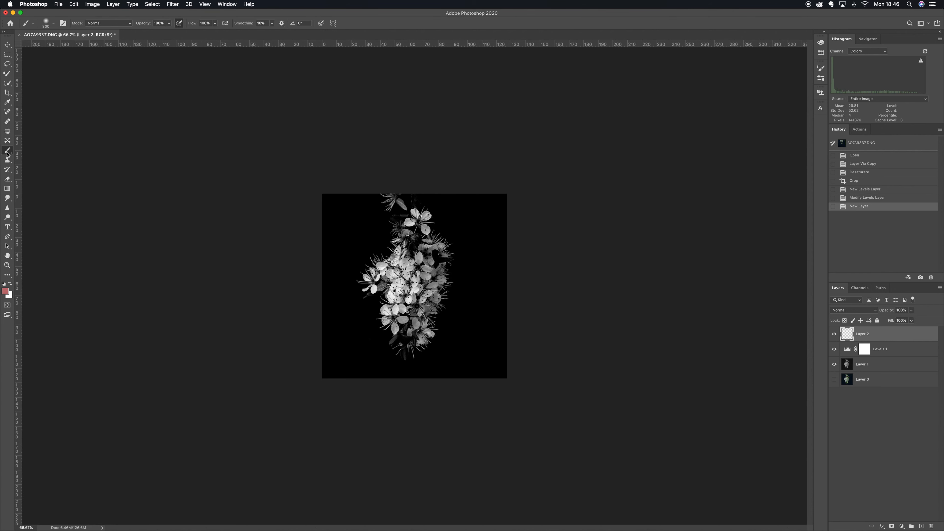
pyautogui.moveTo(40, 264)
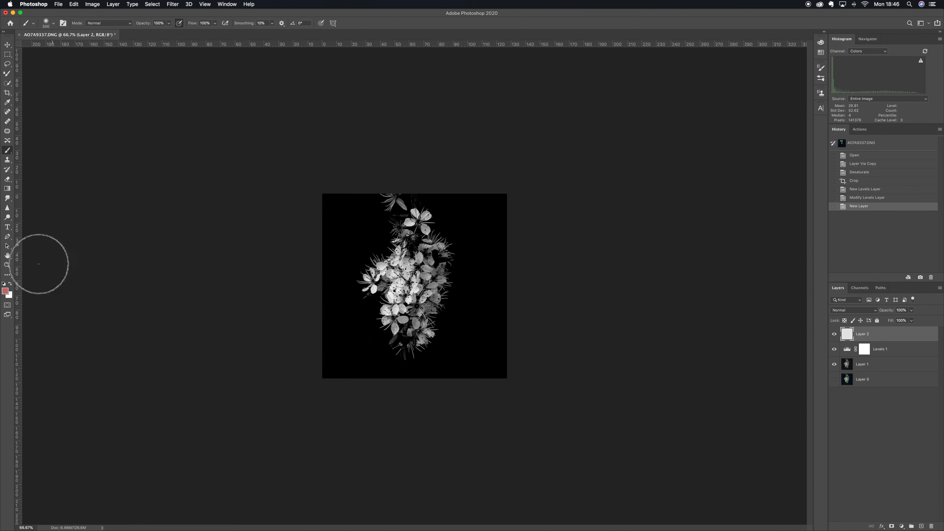
pyautogui.moveTo(335, 216)
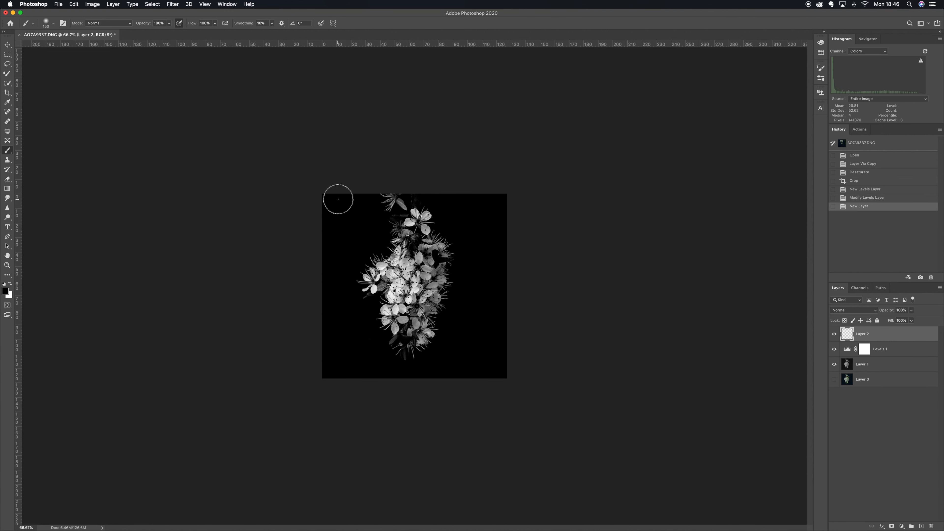
pyautogui.moveTo(325, 197)
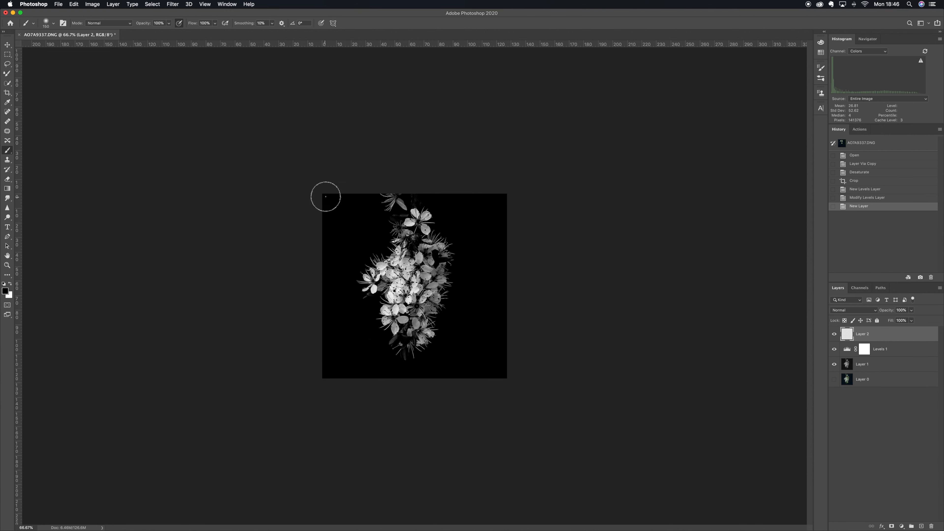
pyautogui.moveTo(349, 381)
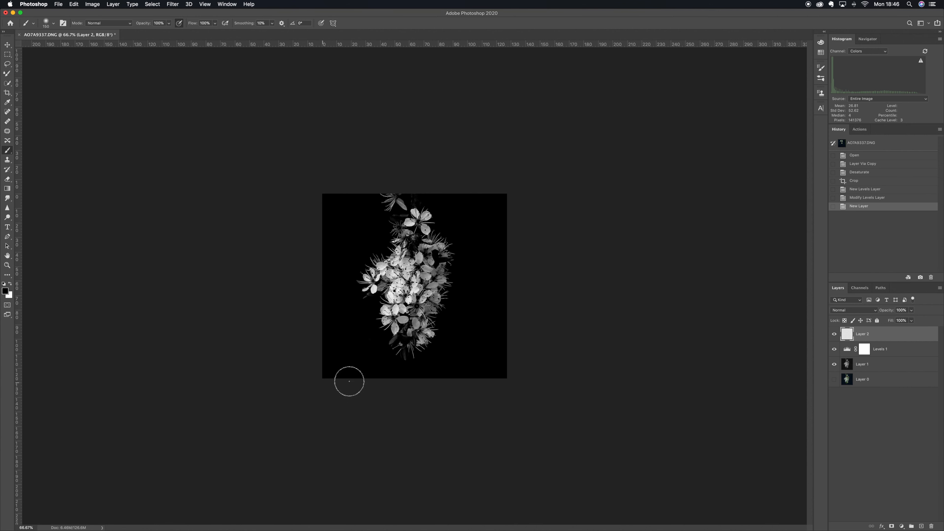
pyautogui.moveTo(463, 185)
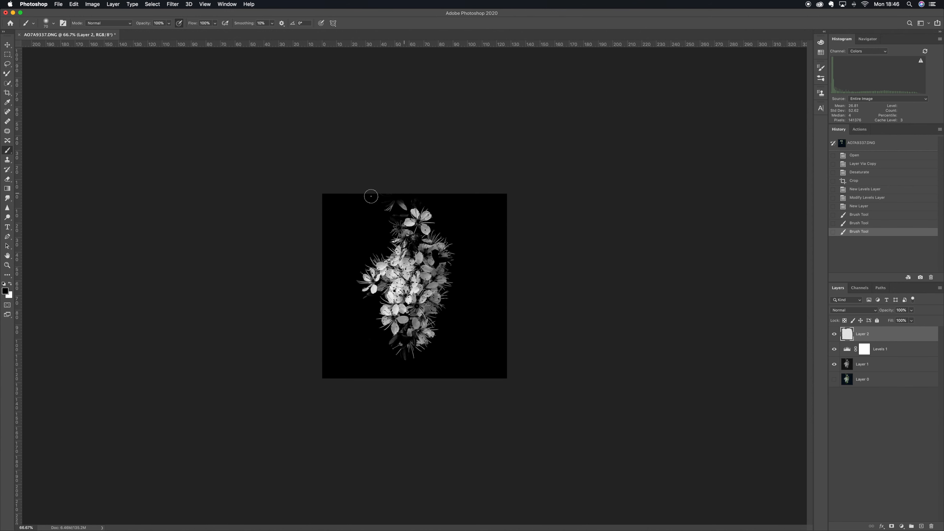
pyautogui.click(384, 207)
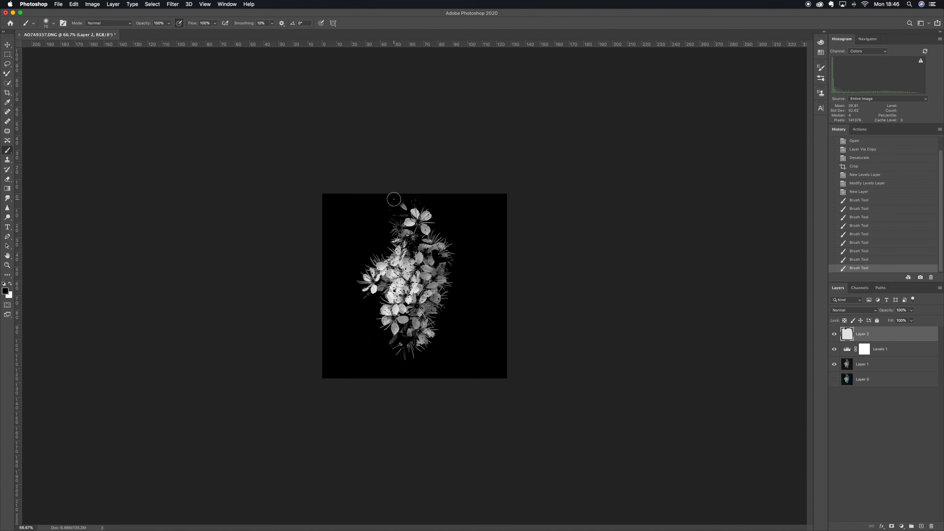
pyautogui.moveTo(221, 61)
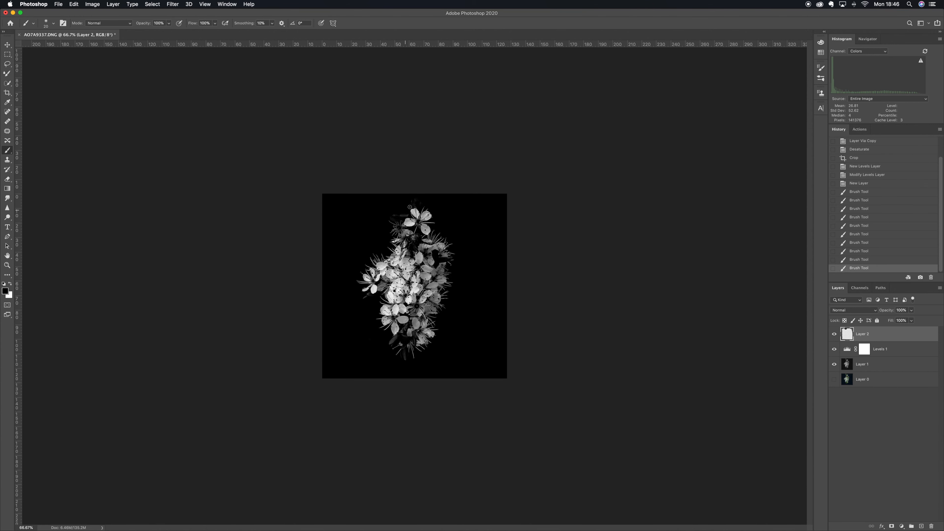
pyautogui.moveTo(419, 209)
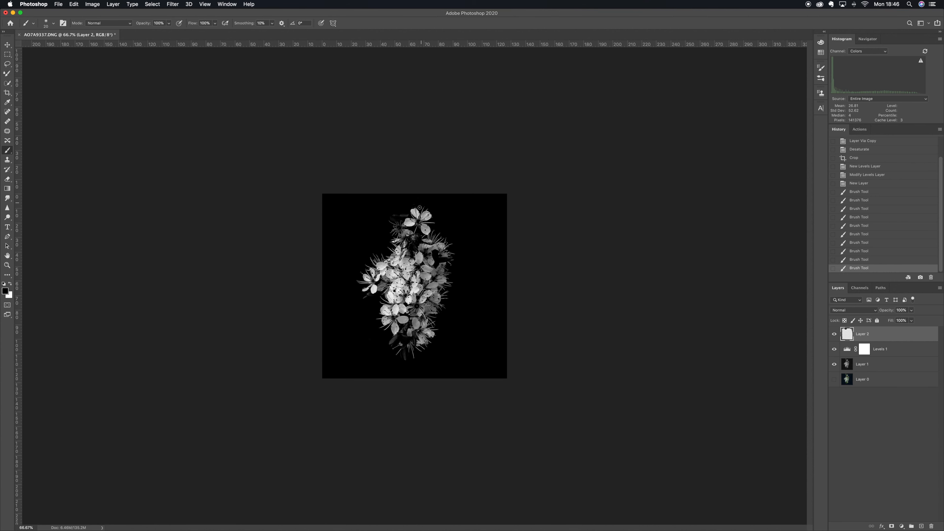
pyautogui.moveTo(407, 215)
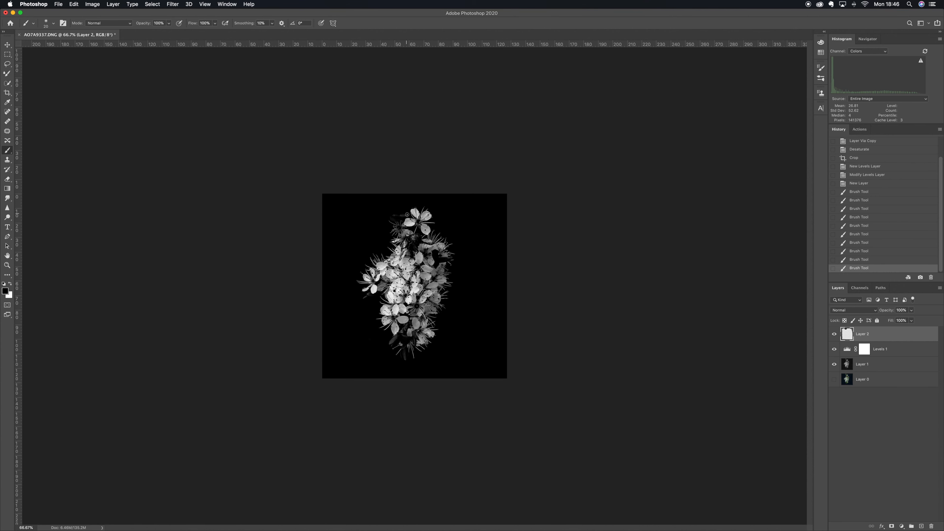
pyautogui.moveTo(386, 214)
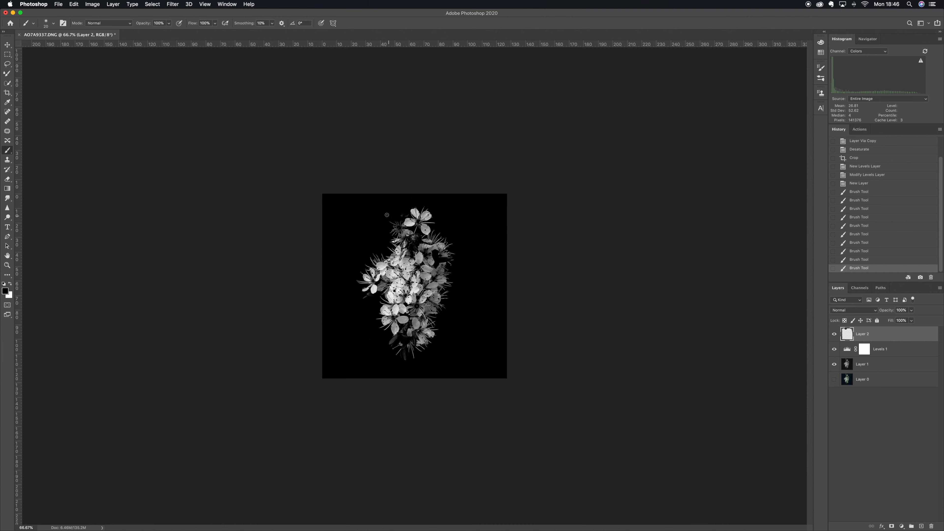
pyautogui.moveTo(402, 185)
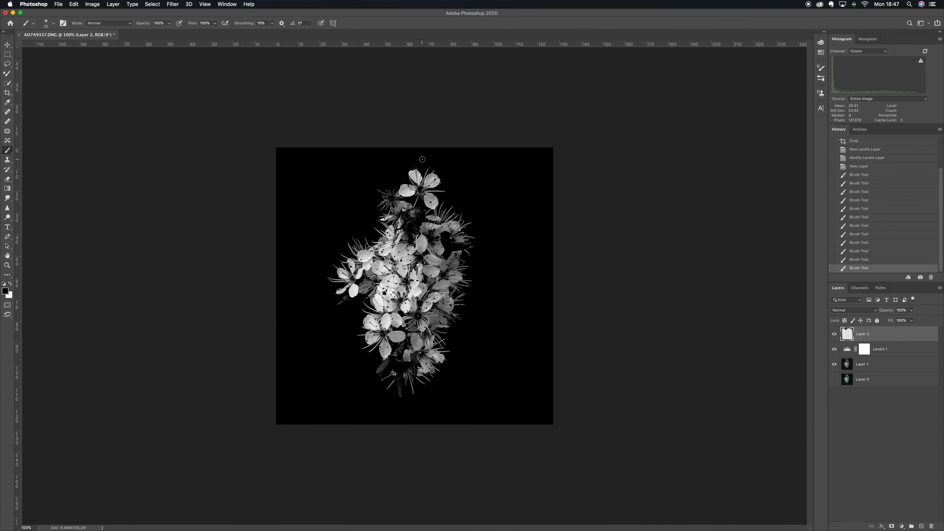
pyautogui.moveTo(418, 167)
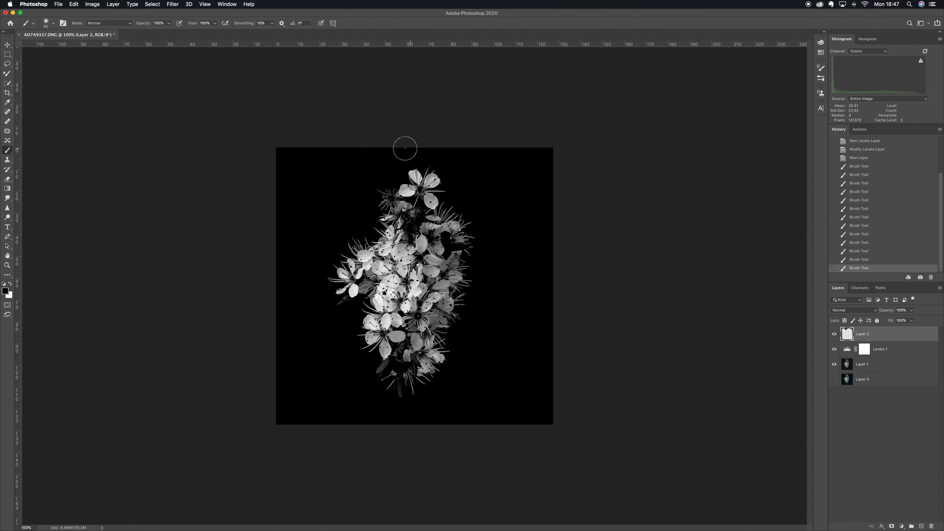
pyautogui.moveTo(279, 326)
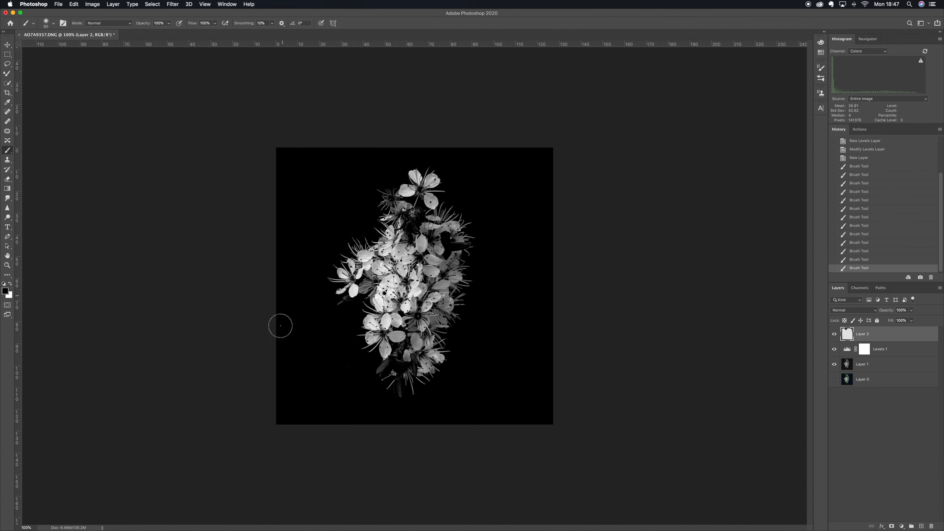
pyautogui.moveTo(560, 419)
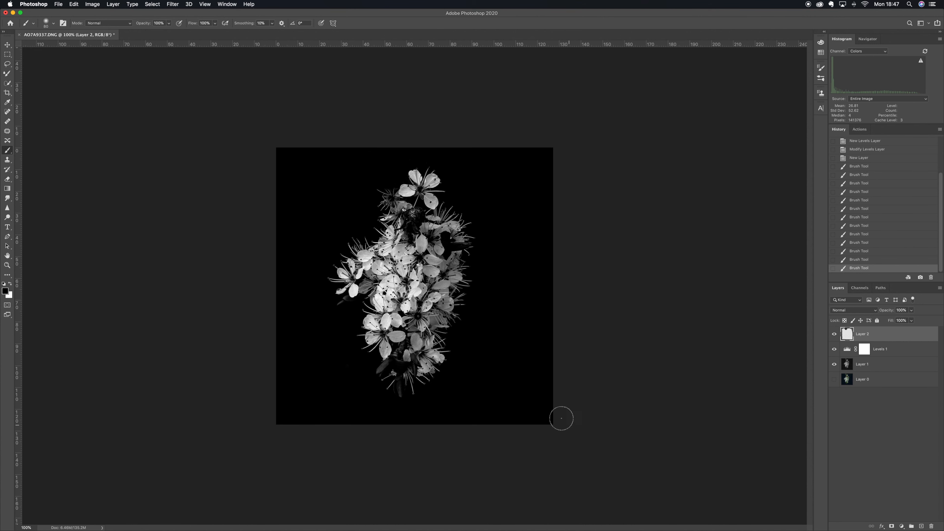
pyautogui.moveTo(461, 148)
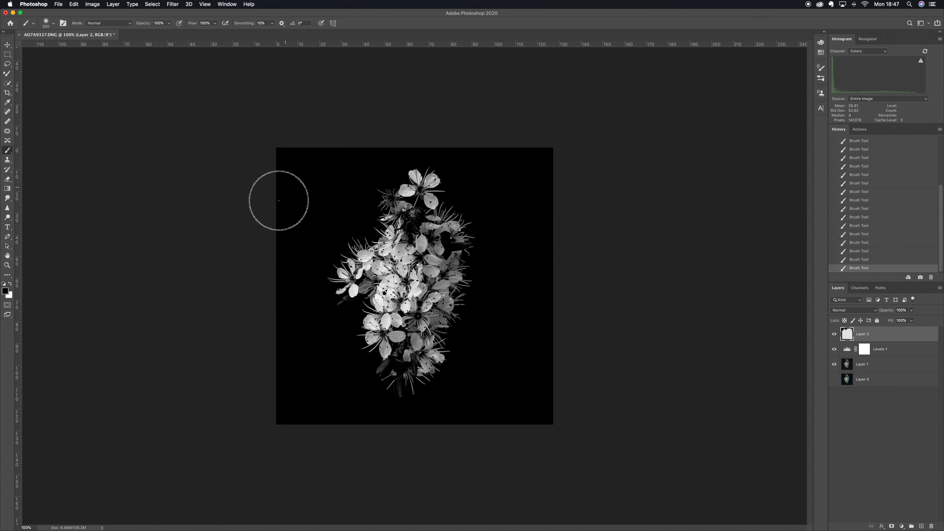
pyautogui.moveTo(330, 213)
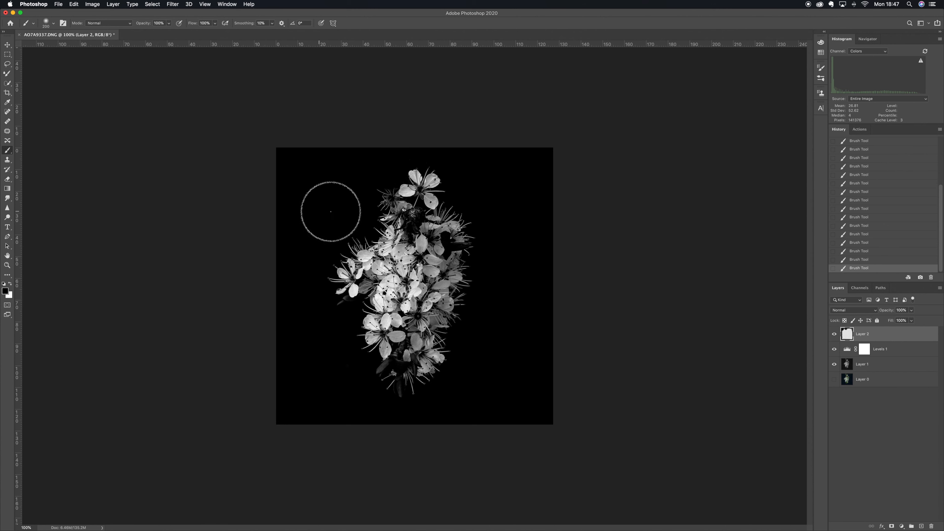
pyautogui.moveTo(337, 383)
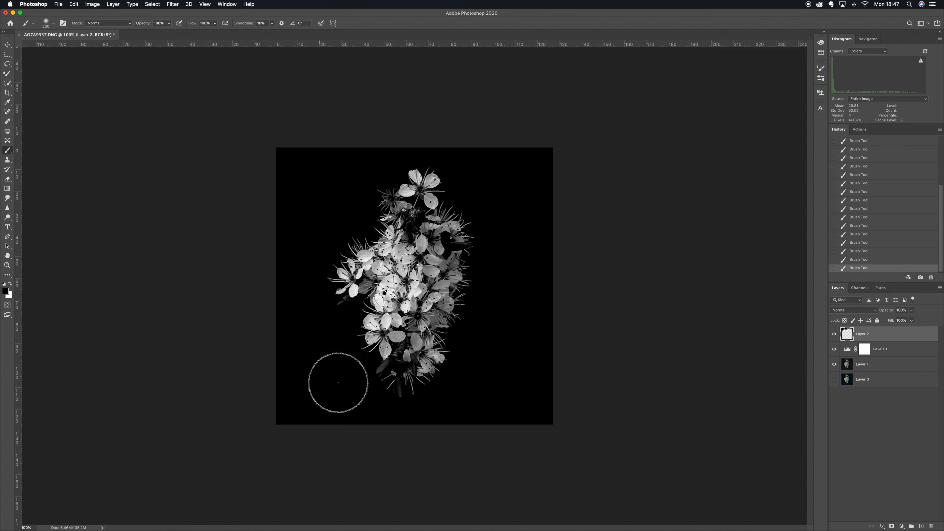
pyautogui.moveTo(430, 442)
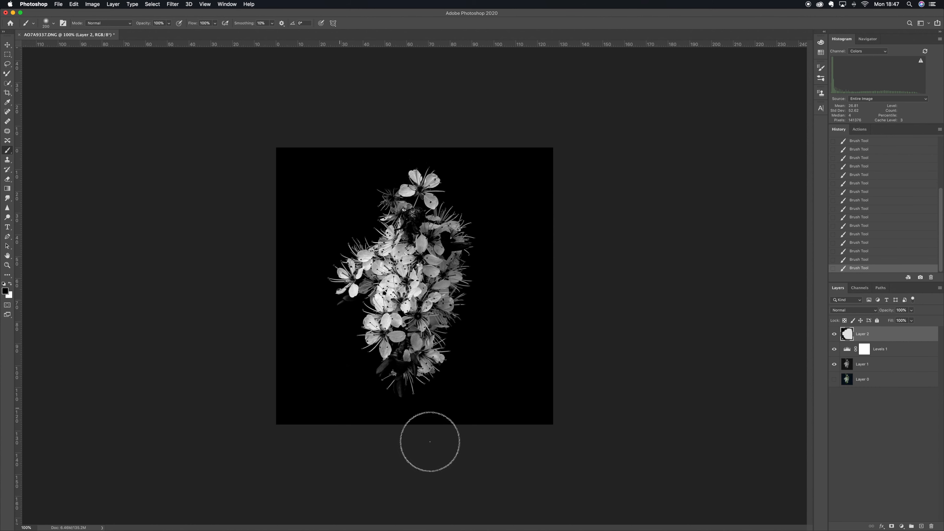
pyautogui.moveTo(326, 404)
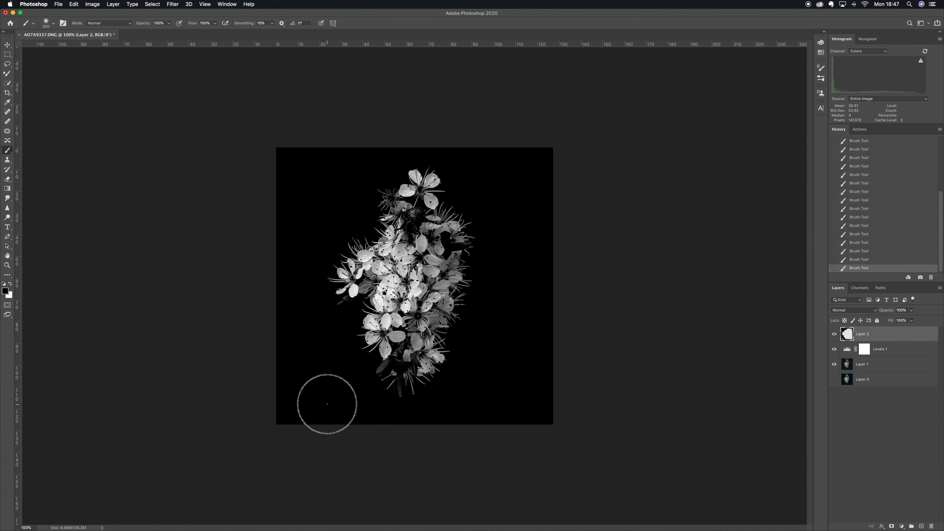
pyautogui.moveTo(322, 415)
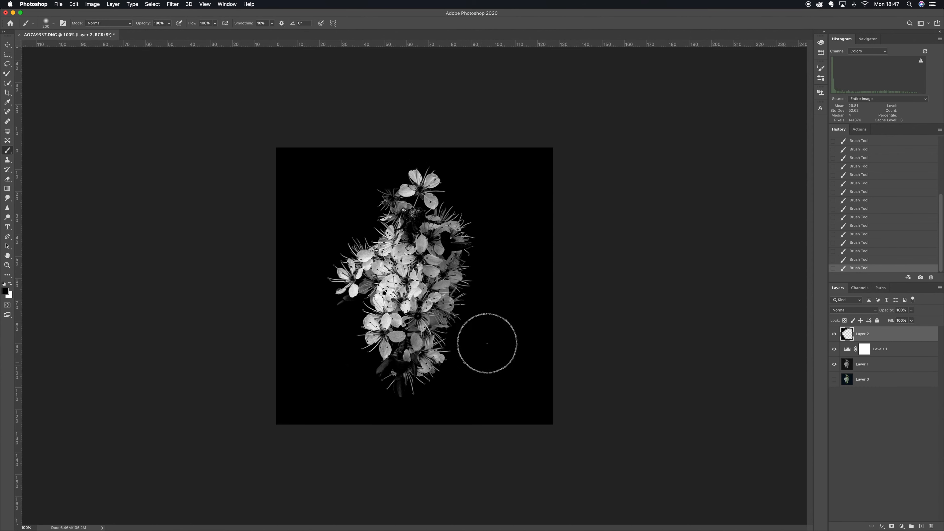
pyautogui.moveTo(564, 160)
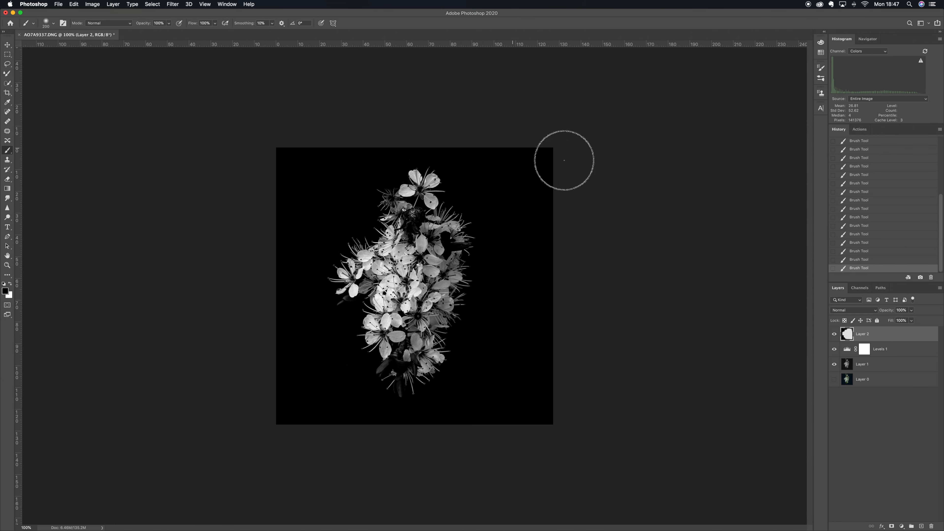
pyautogui.moveTo(543, 353)
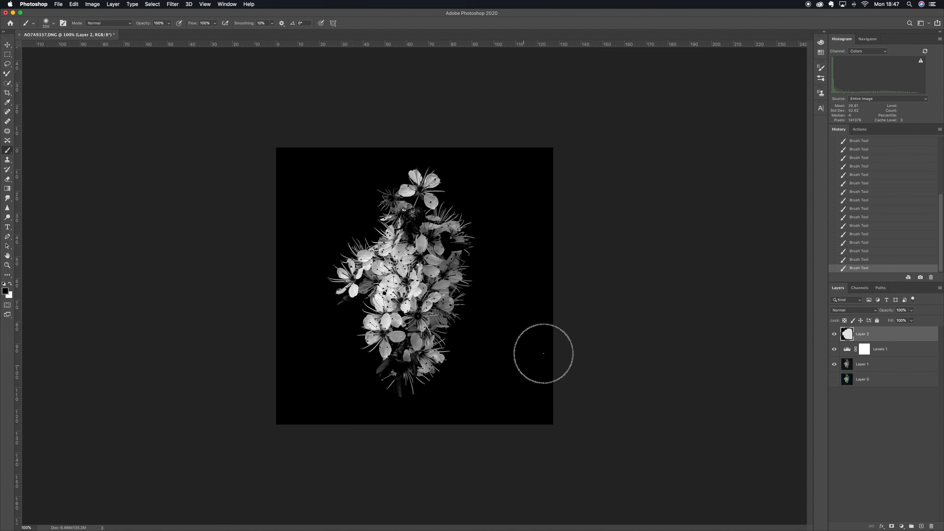
pyautogui.moveTo(541, 375)
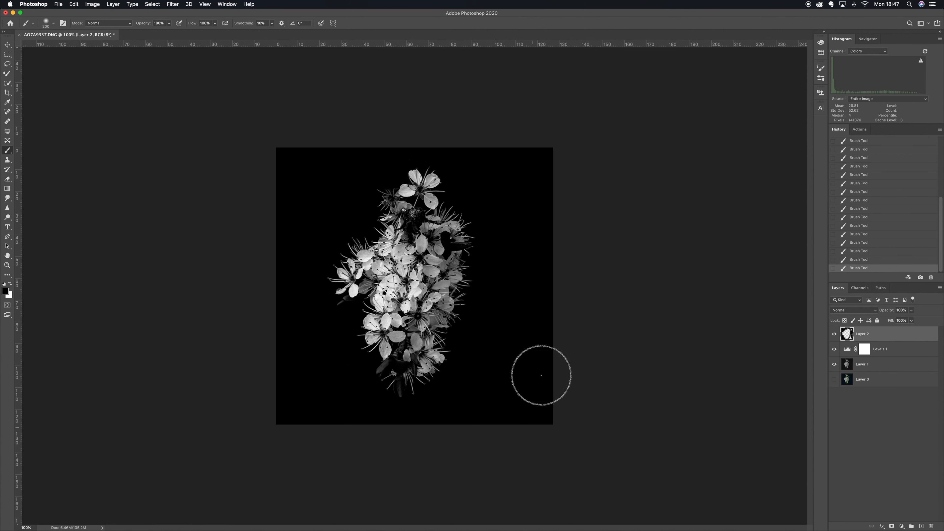
pyautogui.moveTo(481, 449)
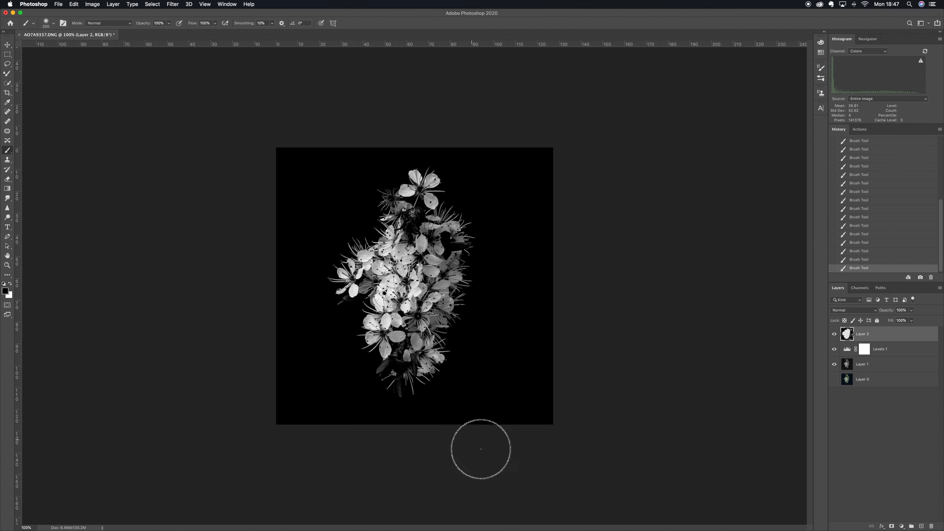
pyautogui.moveTo(509, 386)
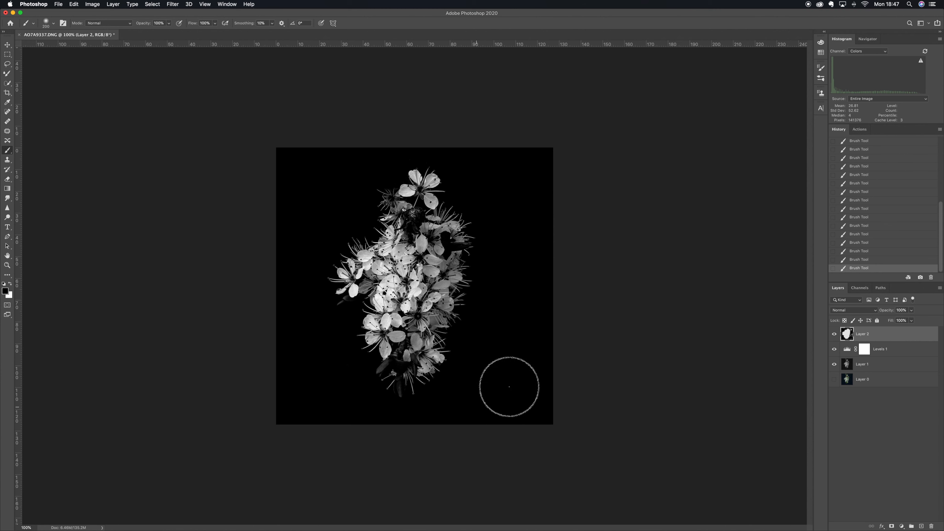
pyautogui.moveTo(549, 256)
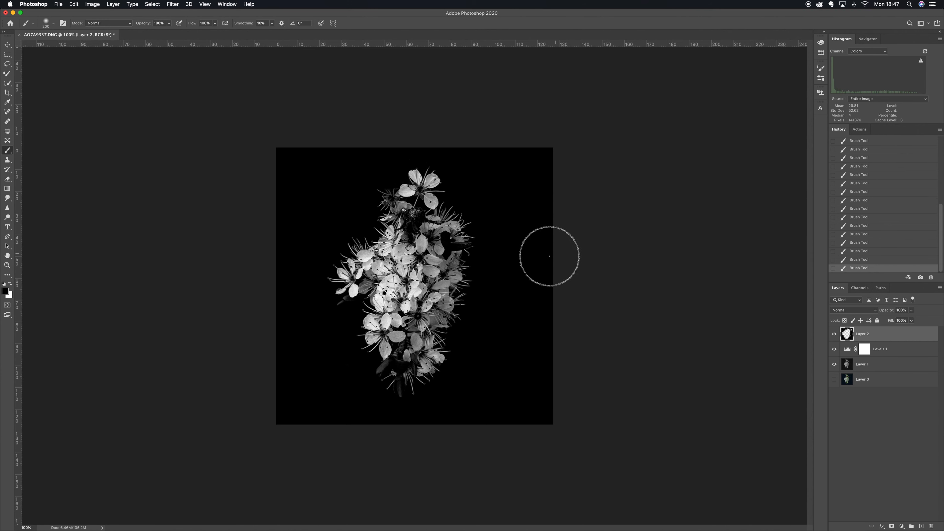
pyautogui.moveTo(554, 205)
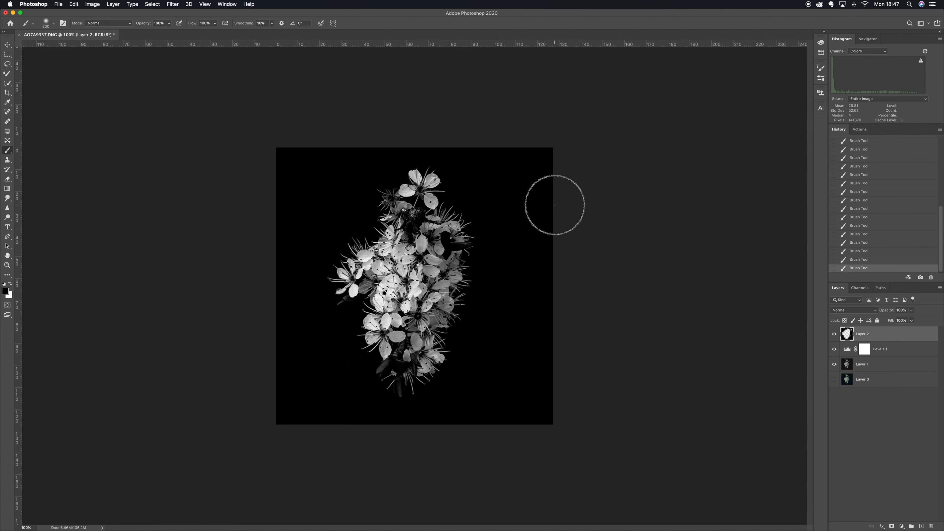
pyautogui.moveTo(532, 294)
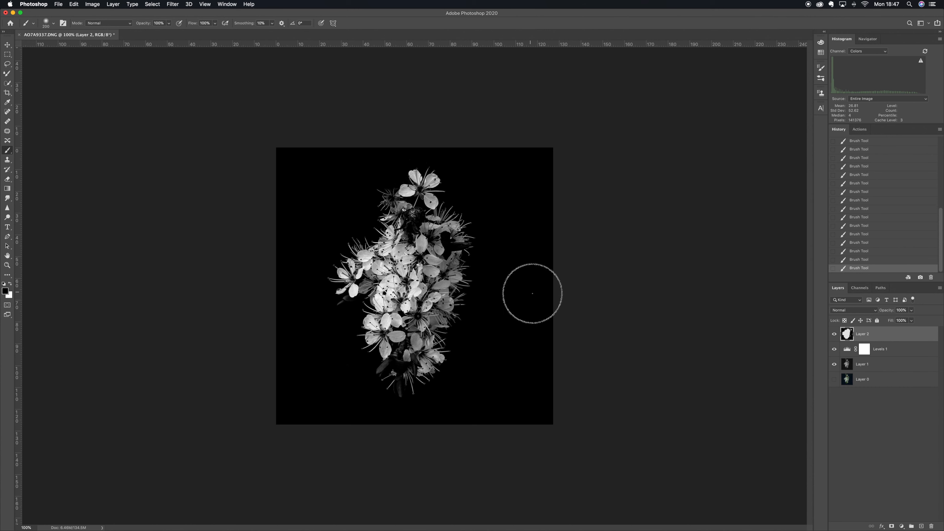
pyautogui.moveTo(542, 310)
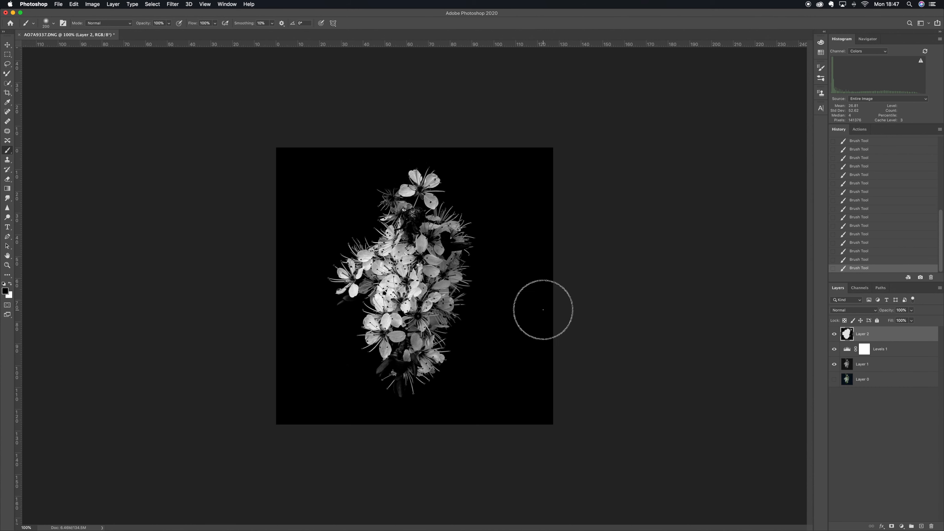
pyautogui.moveTo(523, 278)
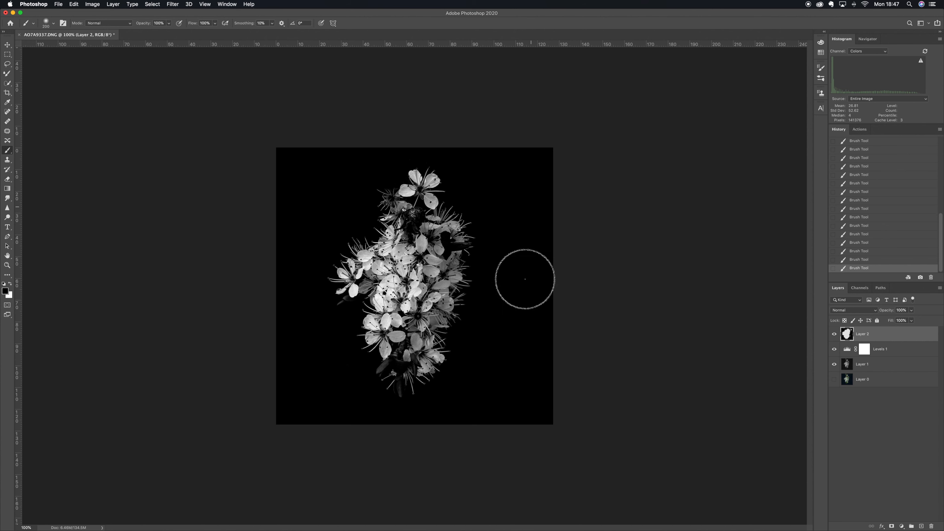
pyautogui.moveTo(630, 207)
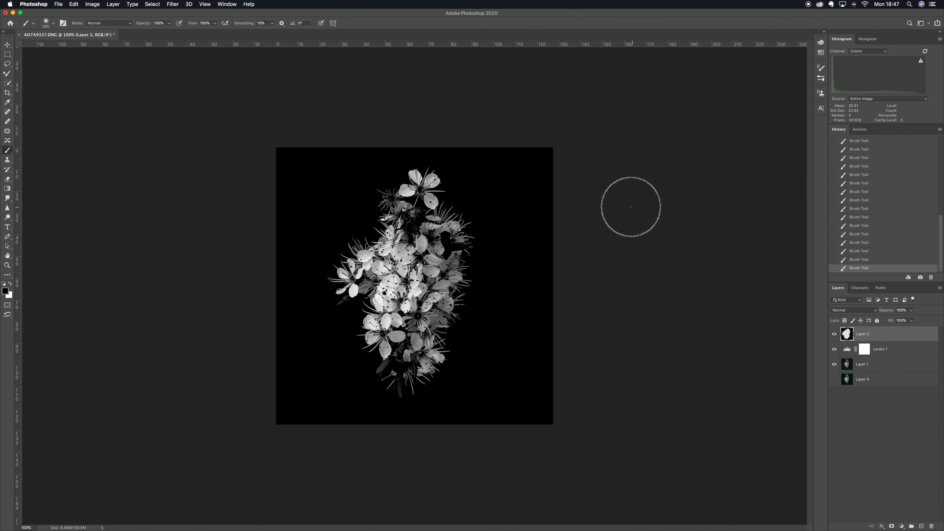
pyautogui.moveTo(509, 348)
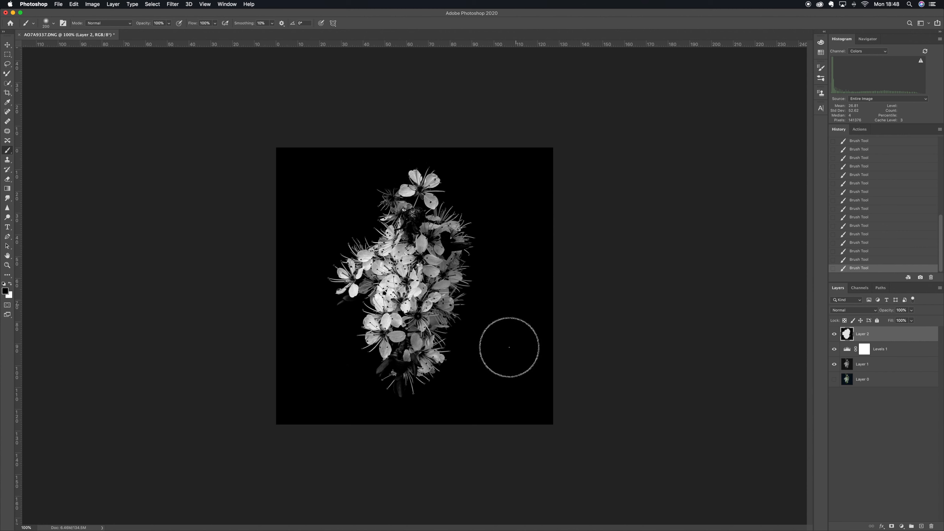
pyautogui.moveTo(544, 415)
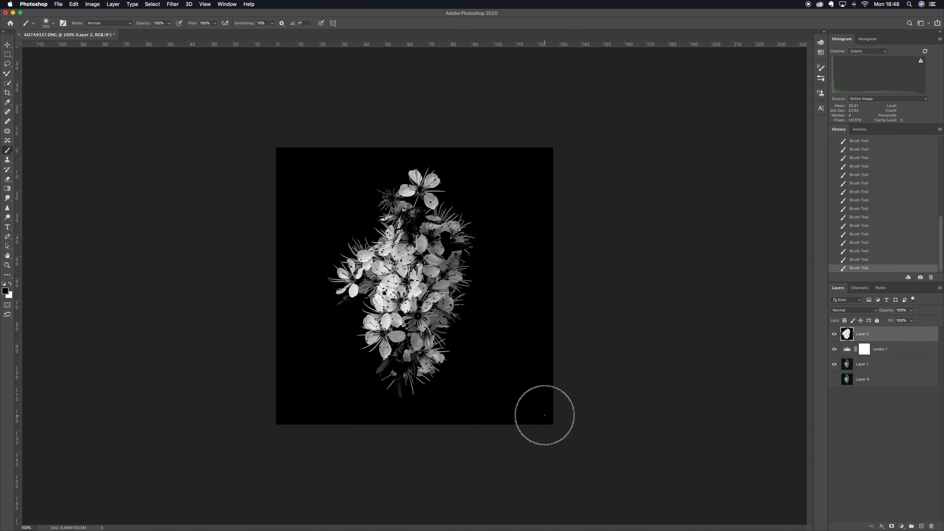
pyautogui.moveTo(370, 140)
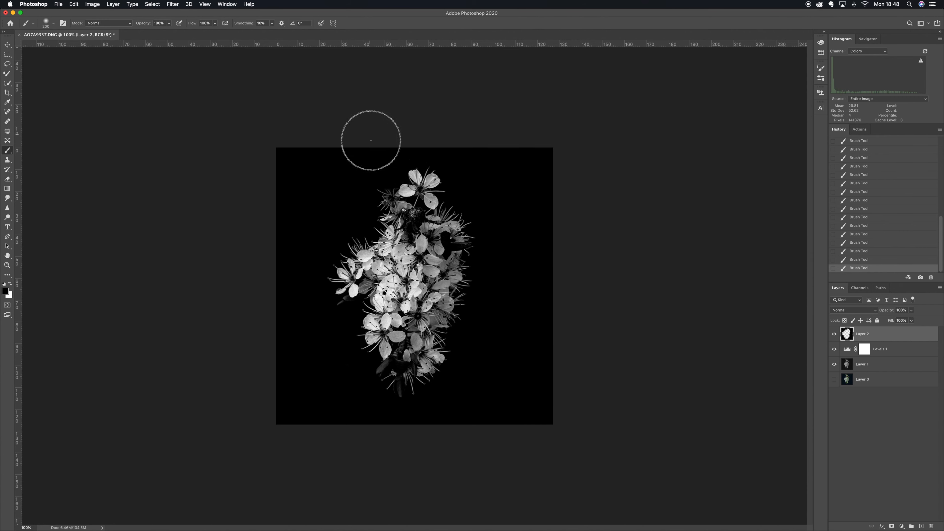
pyautogui.moveTo(488, 143)
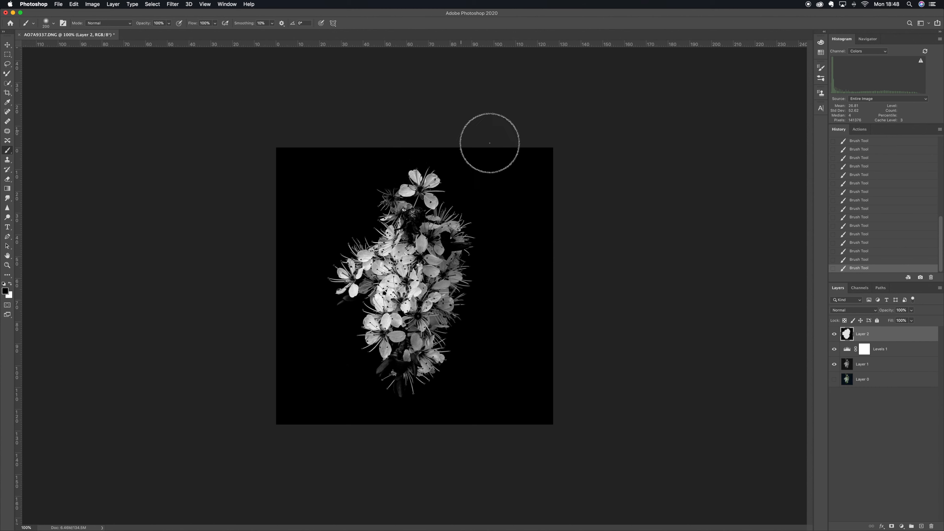
pyautogui.moveTo(542, 440)
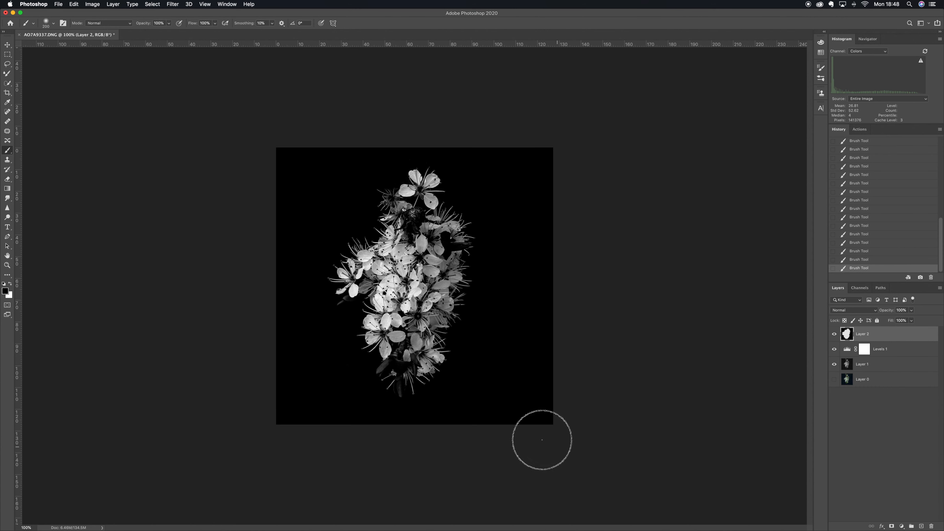
pyautogui.moveTo(292, 280)
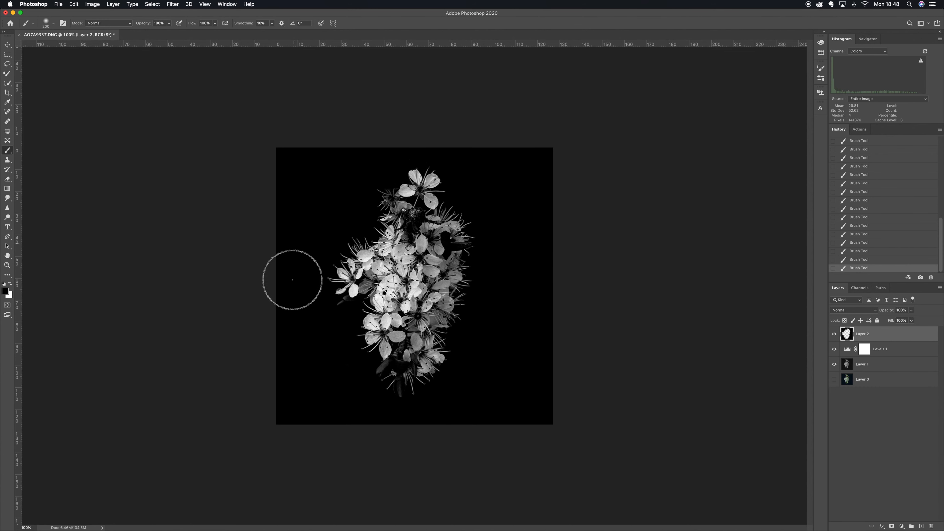
pyautogui.moveTo(307, 404)
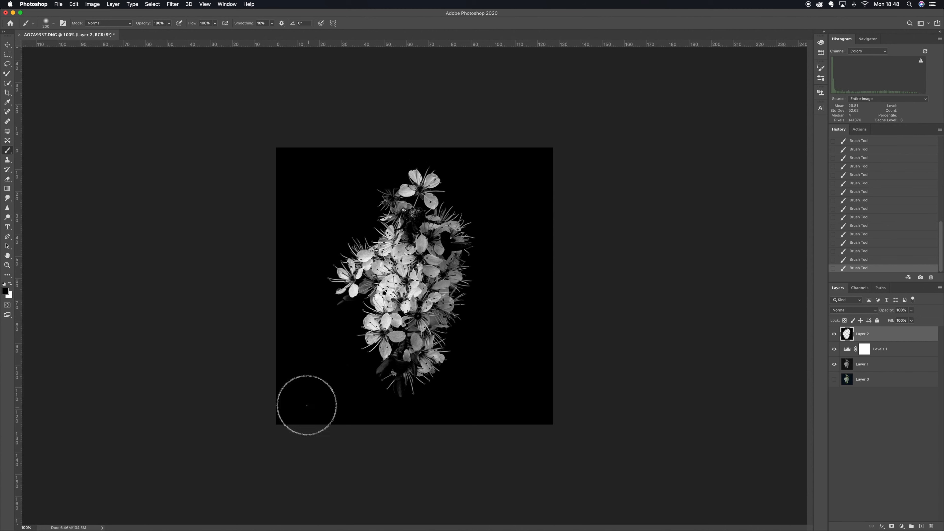
pyautogui.moveTo(292, 313)
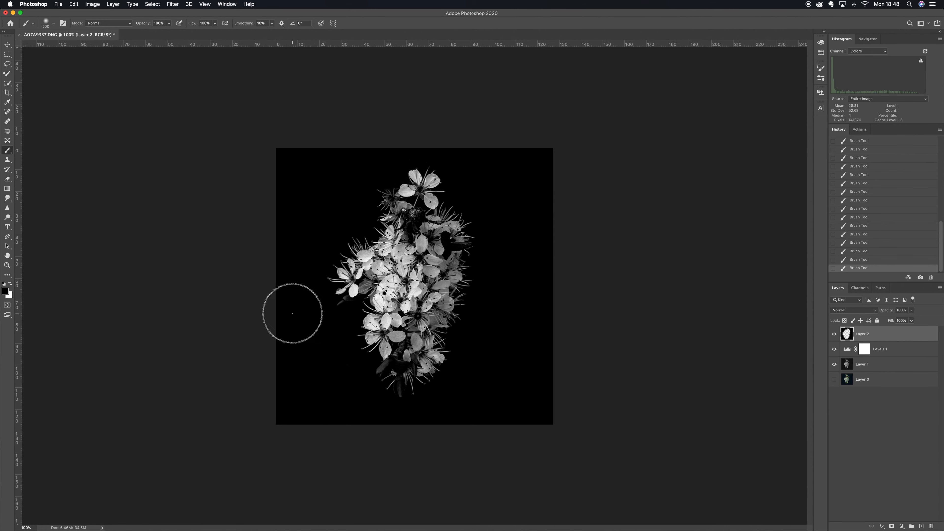
pyautogui.moveTo(415, 116)
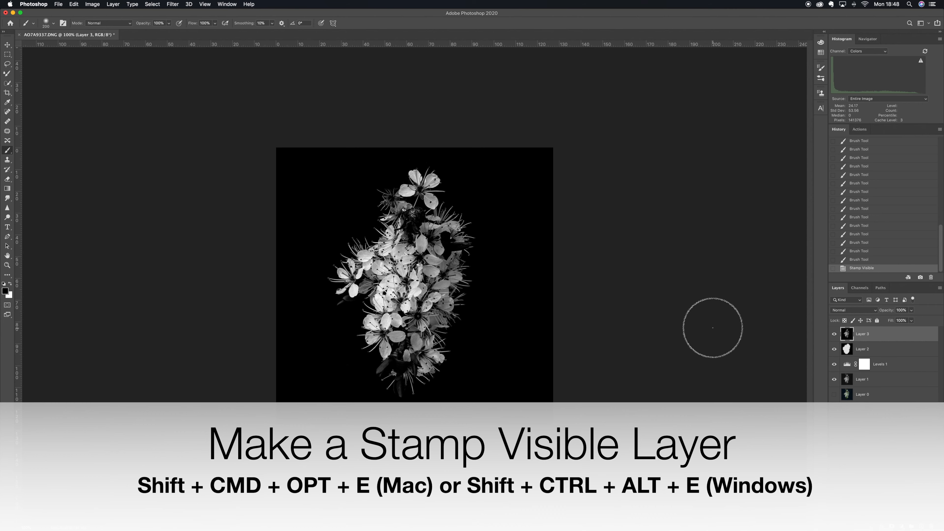
pyautogui.moveTo(713, 330)
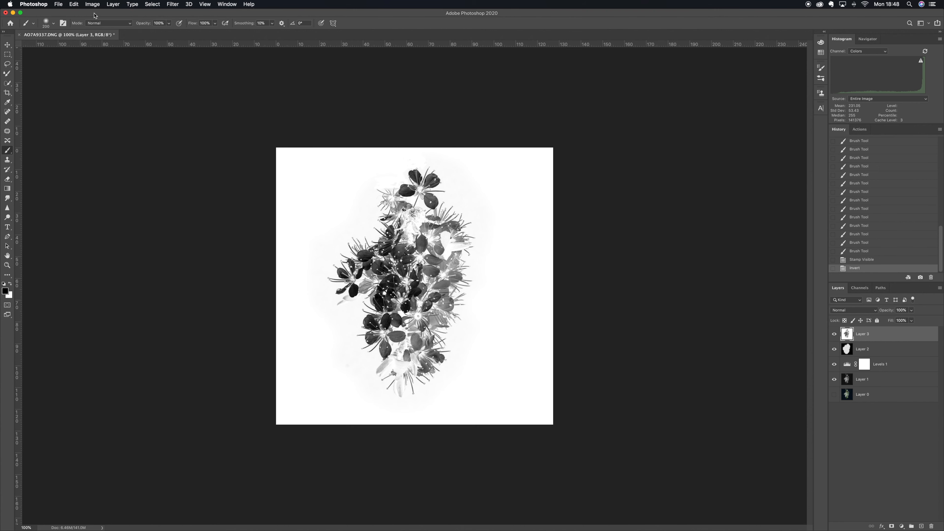
# Step: Define the inverted flowers as a brush preset named JC Blackthorn Flowers
pyautogui.click(72, 5)
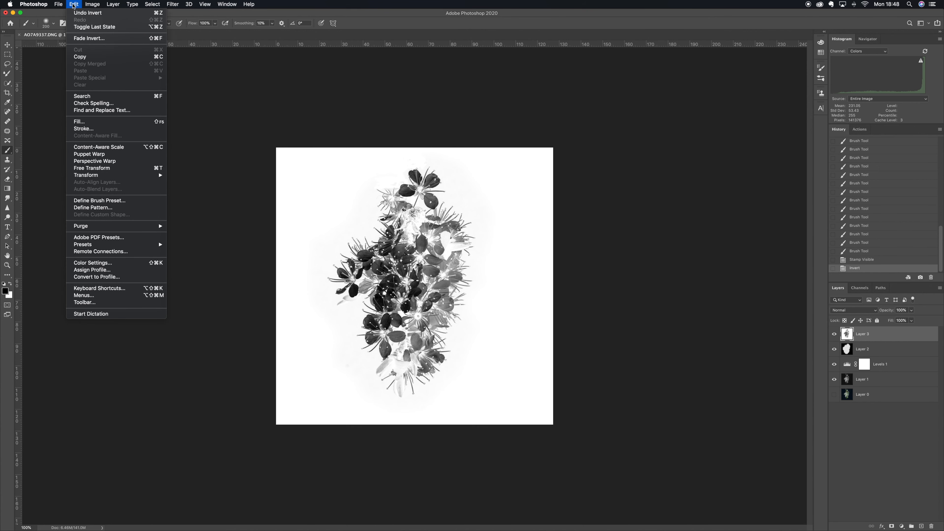
pyautogui.moveTo(100, 199)
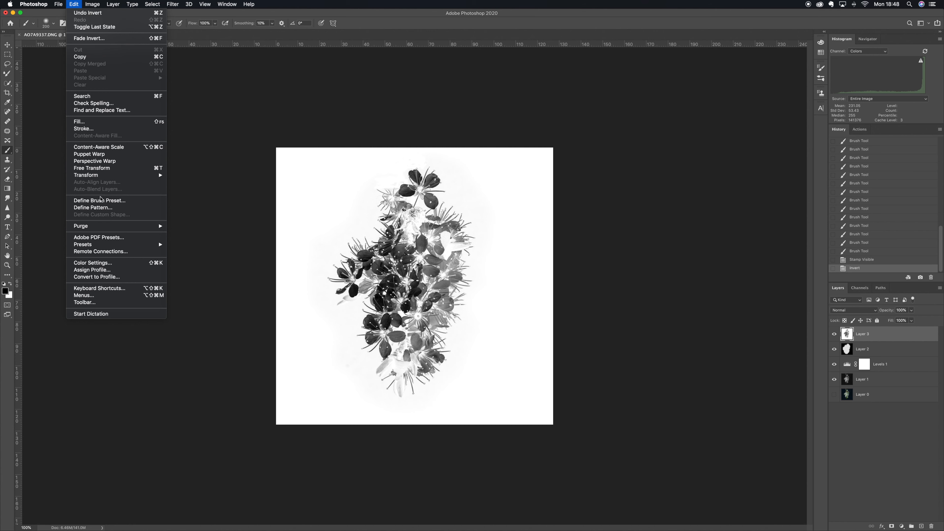
pyautogui.click(99, 200)
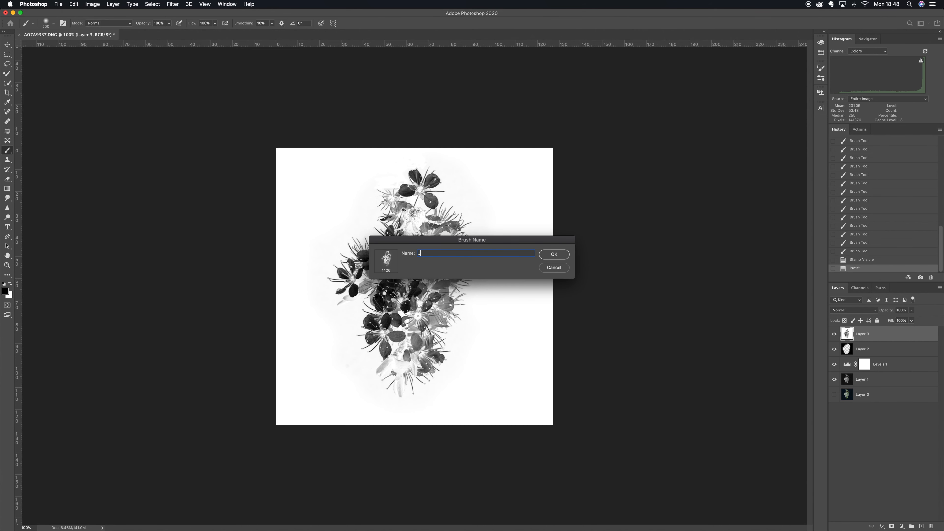
pyautogui.write('JC')
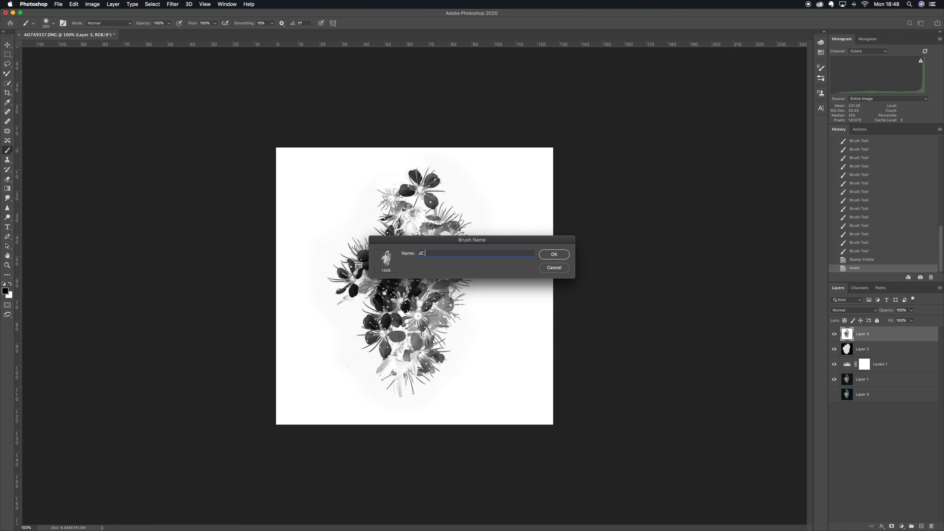
pyautogui.write('Flower')
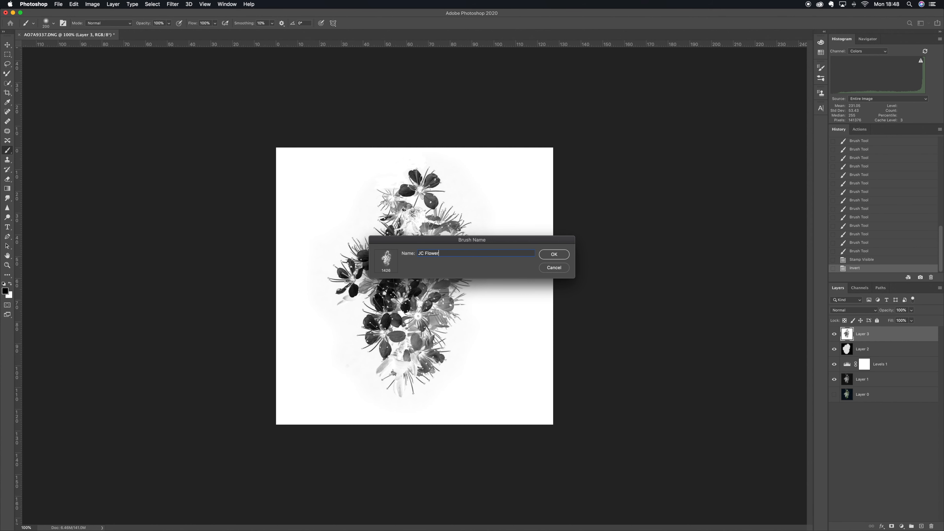
pyautogui.write('s')
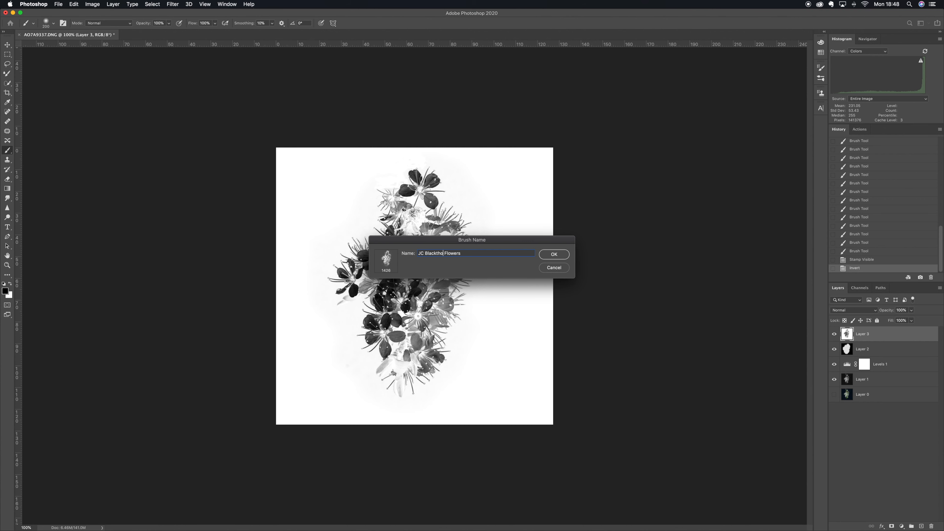
pyautogui.write('rn')
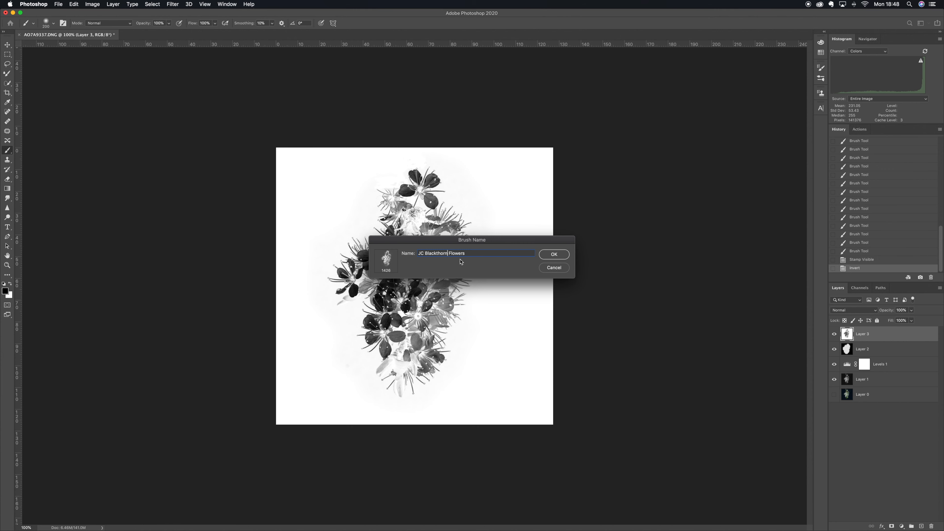
pyautogui.click(553, 254)
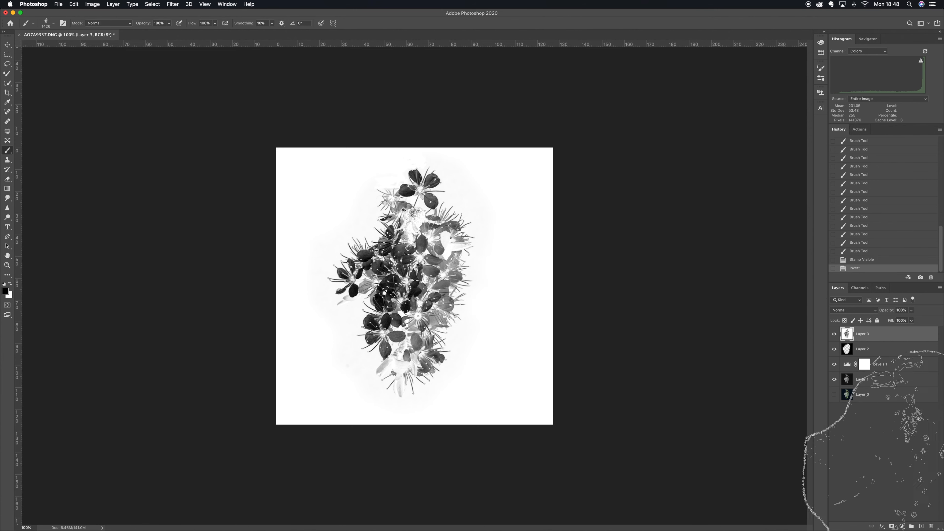
# Step: Add a new top layer, hide the layers below, and fill it with white
pyautogui.click(920, 525)
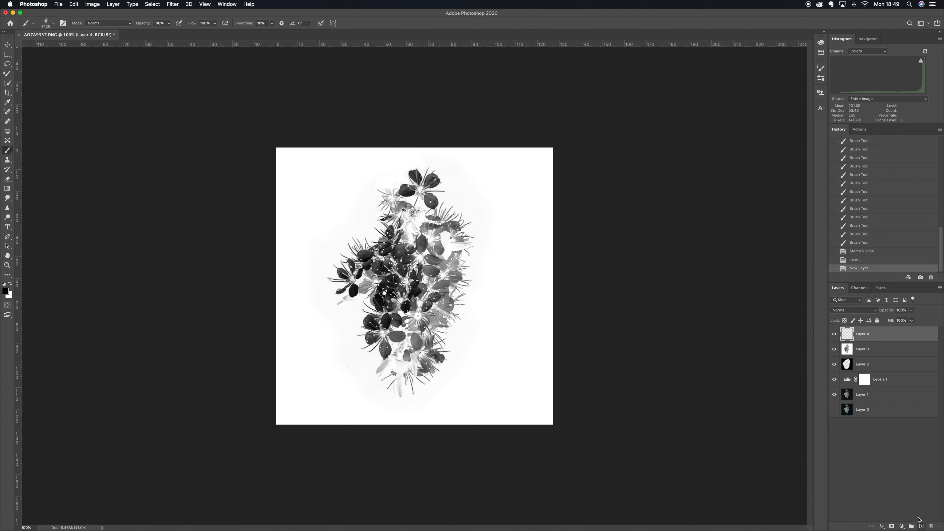
pyautogui.click(835, 349)
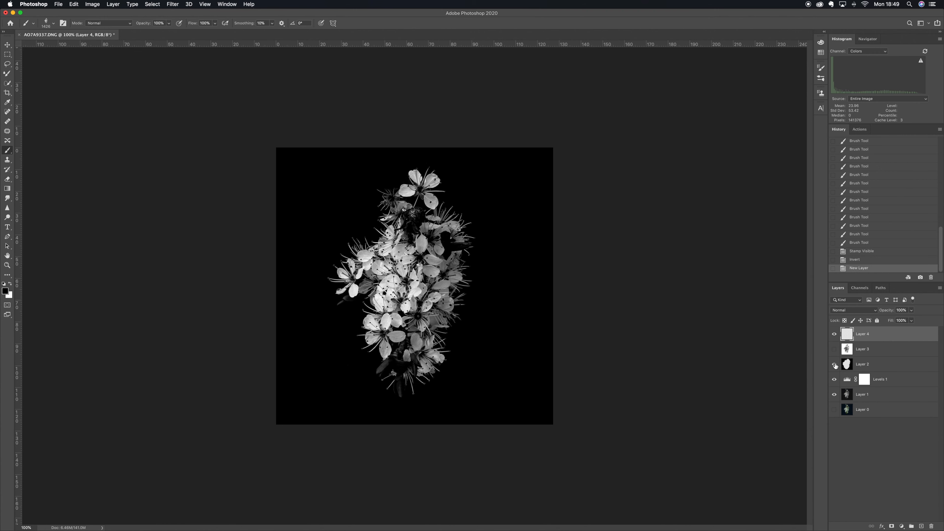
pyautogui.click(834, 365)
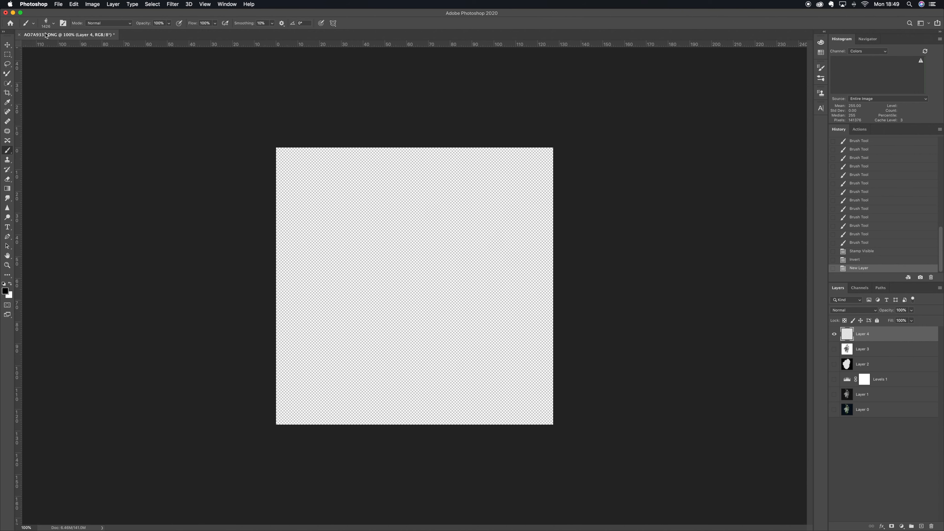
pyautogui.click(74, 5)
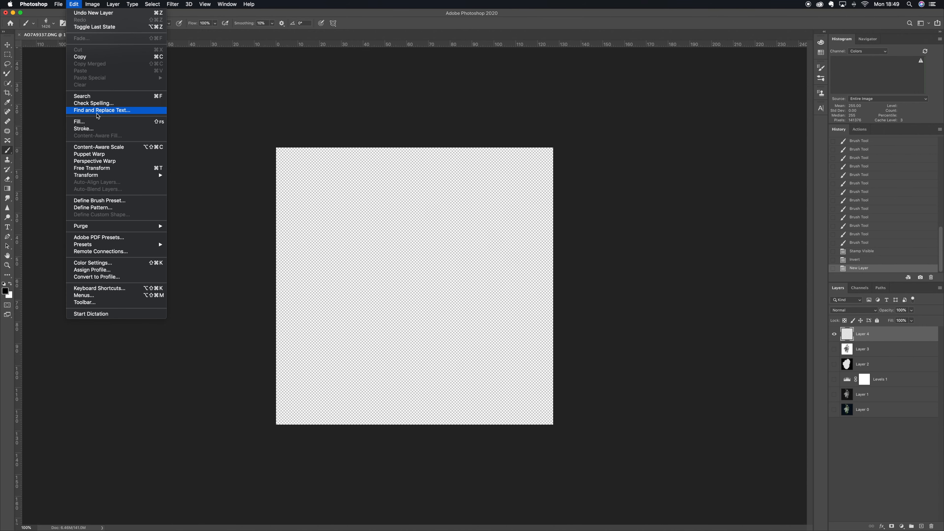
pyautogui.click(78, 121)
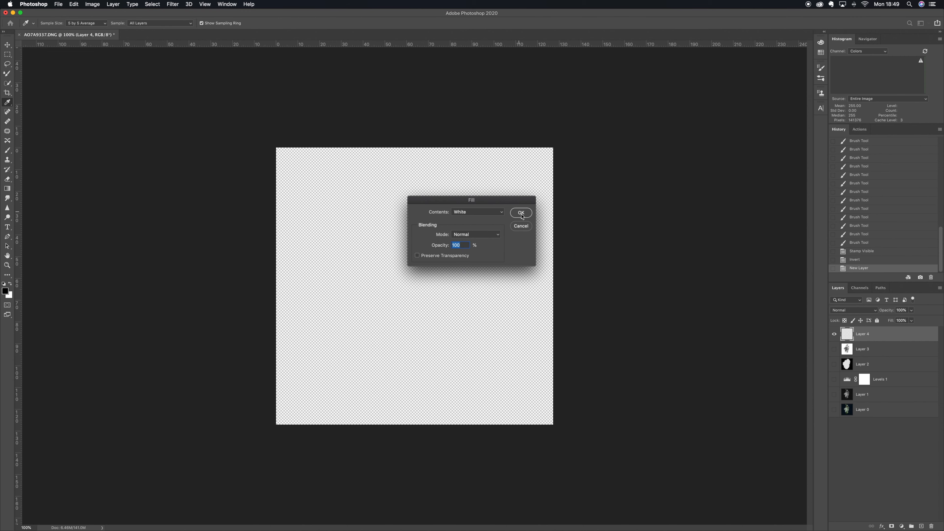
pyautogui.click(520, 212)
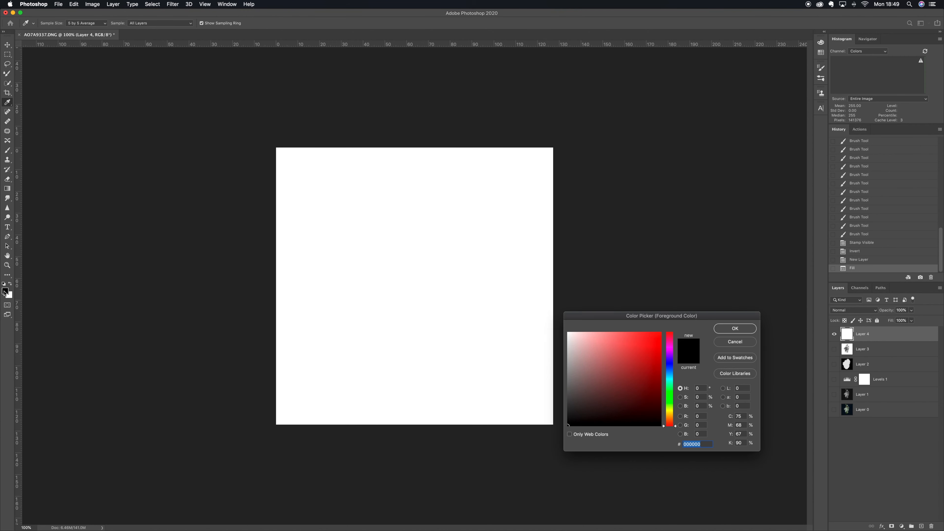
# Step: Choose a pink foreground colour, paint a flower test patch, then hide that layer
pyautogui.click(596, 378)
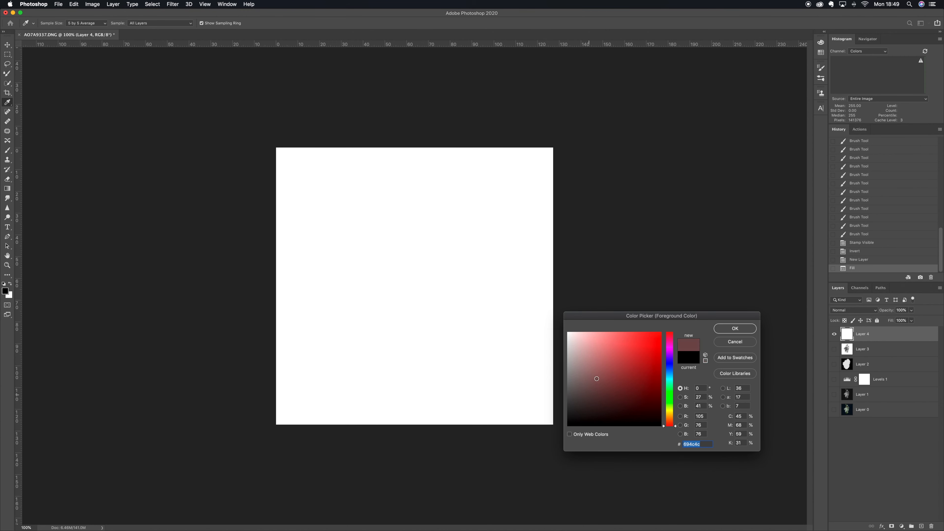
pyautogui.click(734, 328)
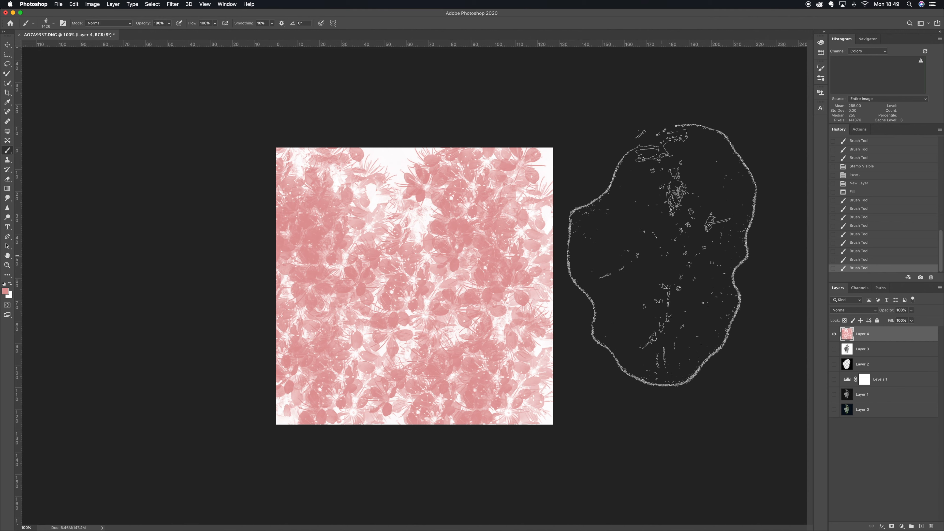
pyautogui.click(834, 335)
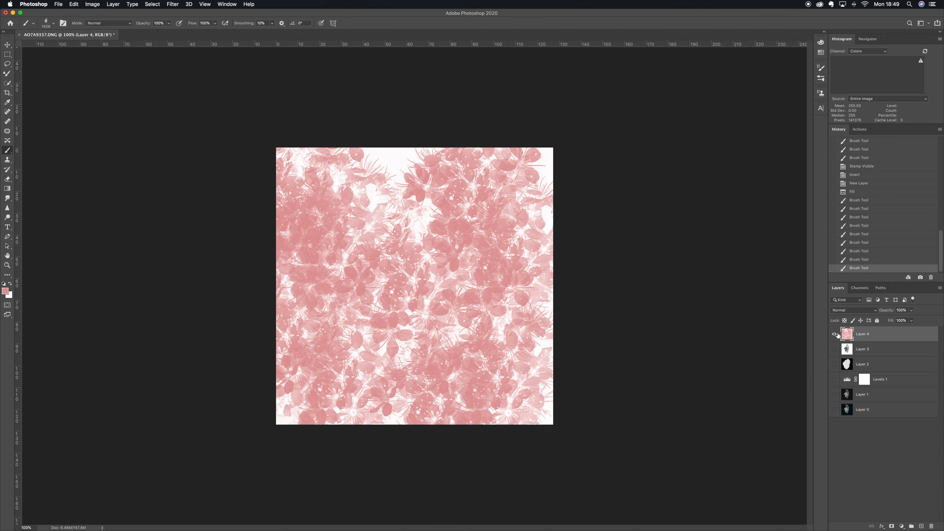
# Step: Hide the pink test layer and add another white-filled layer on top
pyautogui.click(835, 334)
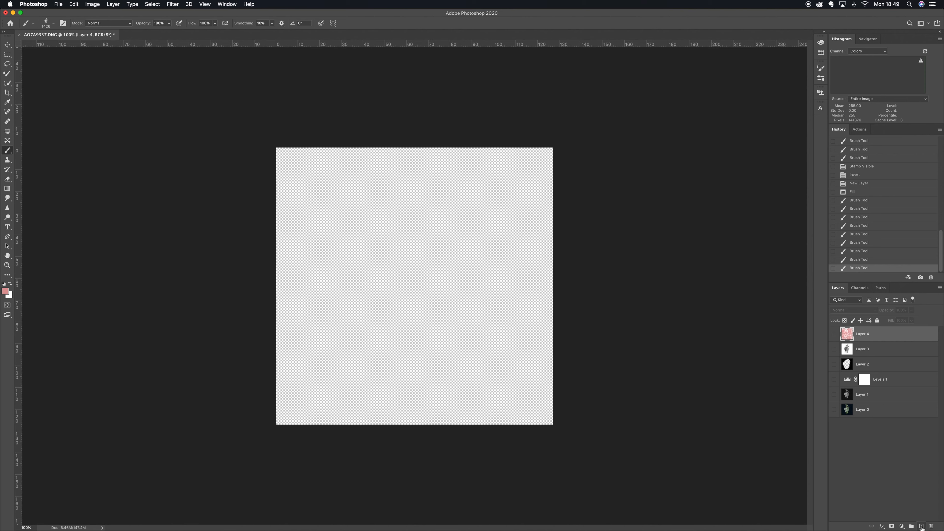
pyautogui.click(920, 526)
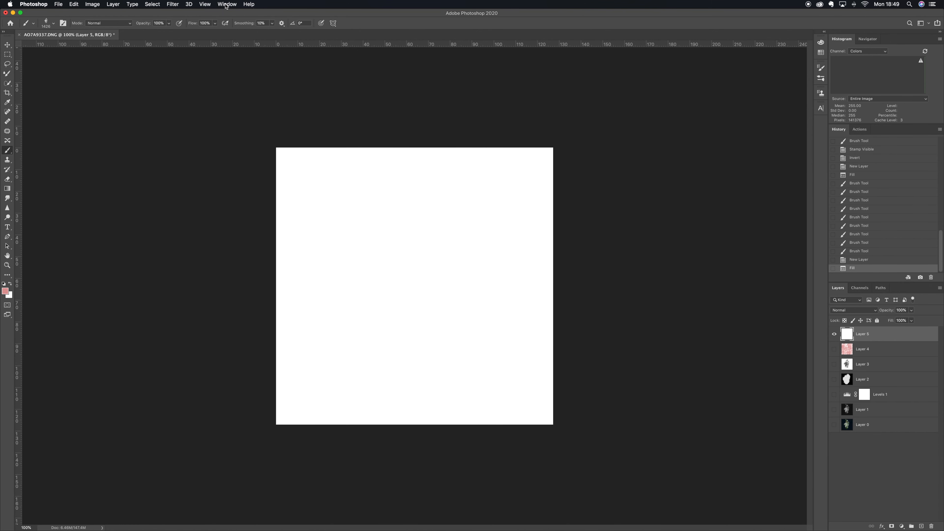
pyautogui.click(227, 4)
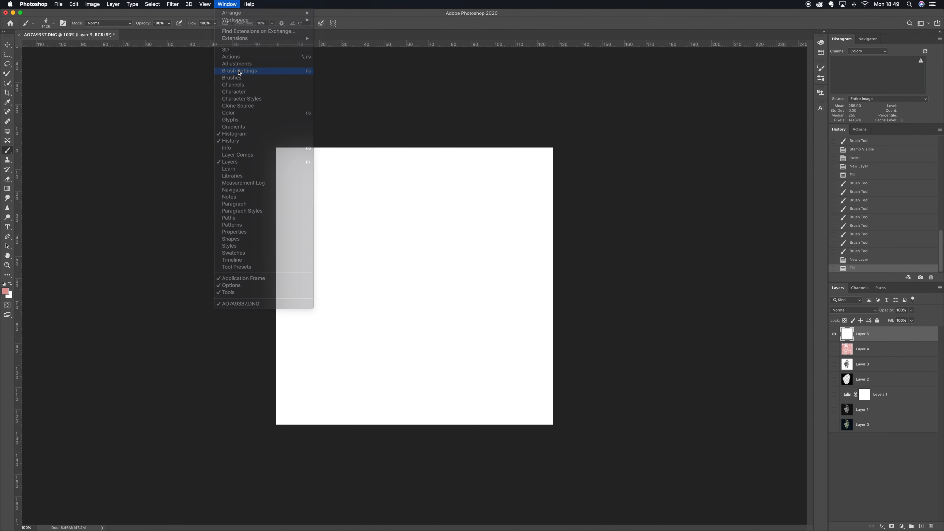
# Step: Enable Shape Dynamics (Size Jitter 72%, Angle Jitter 46%) and Transfer, leaving Texture and Dual Brush off
pyautogui.click(239, 70)
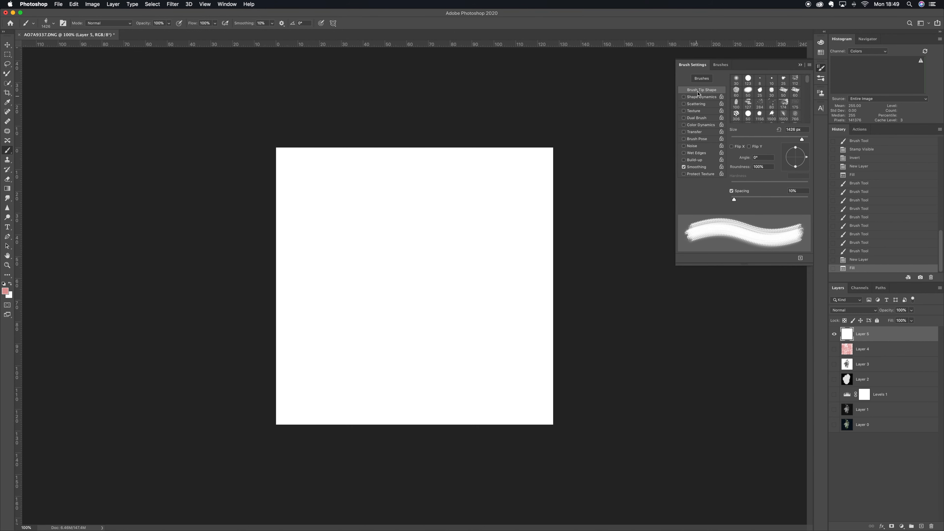
pyautogui.click(699, 97)
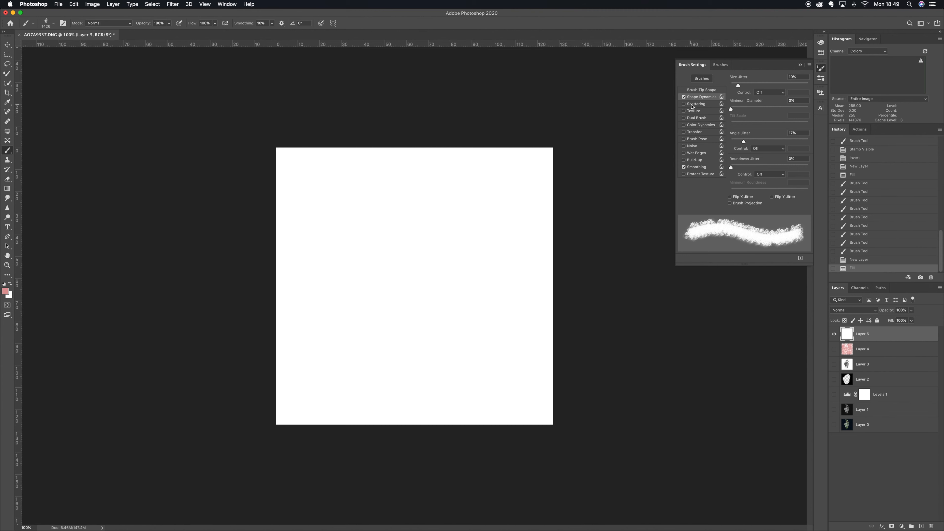
pyautogui.click(693, 110)
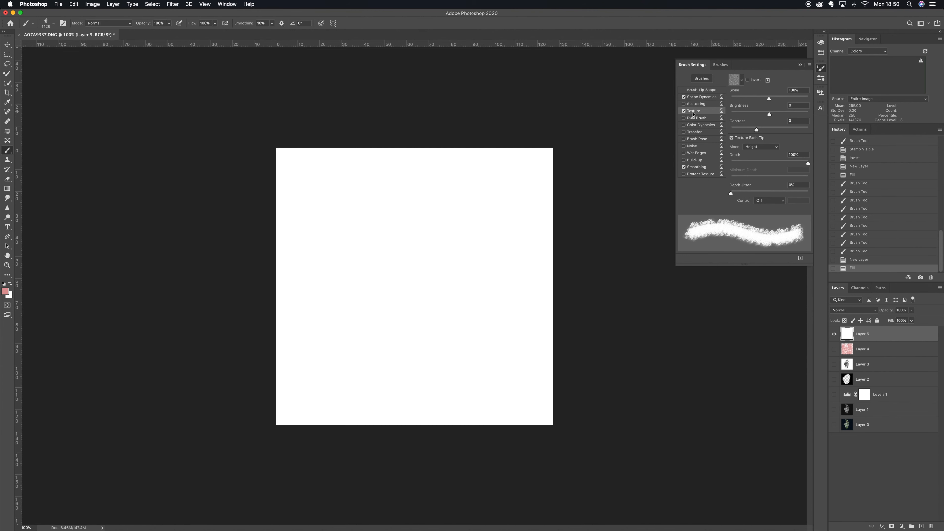
pyautogui.click(696, 118)
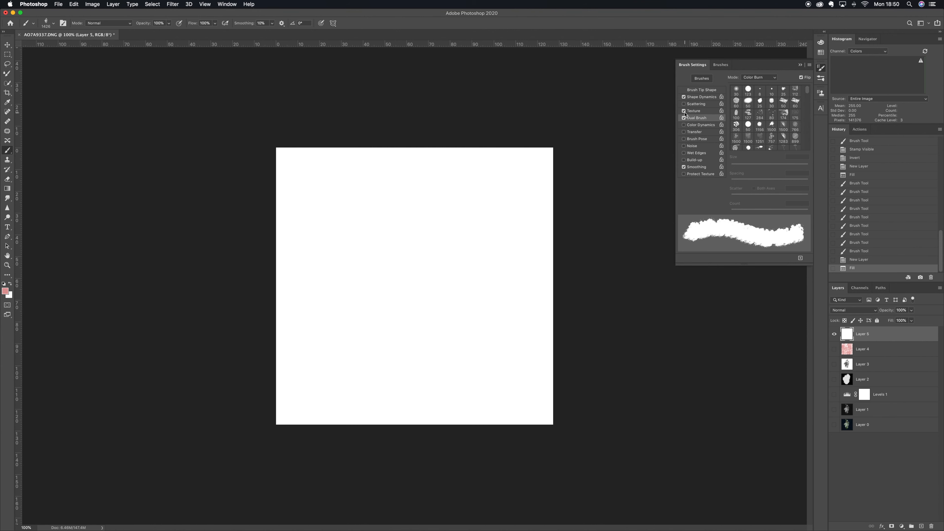
pyautogui.click(683, 110)
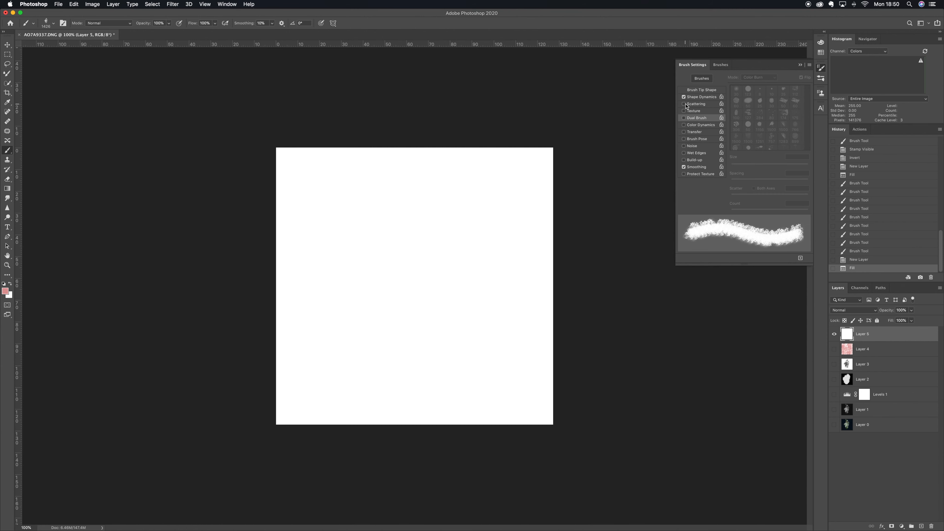
pyautogui.click(693, 131)
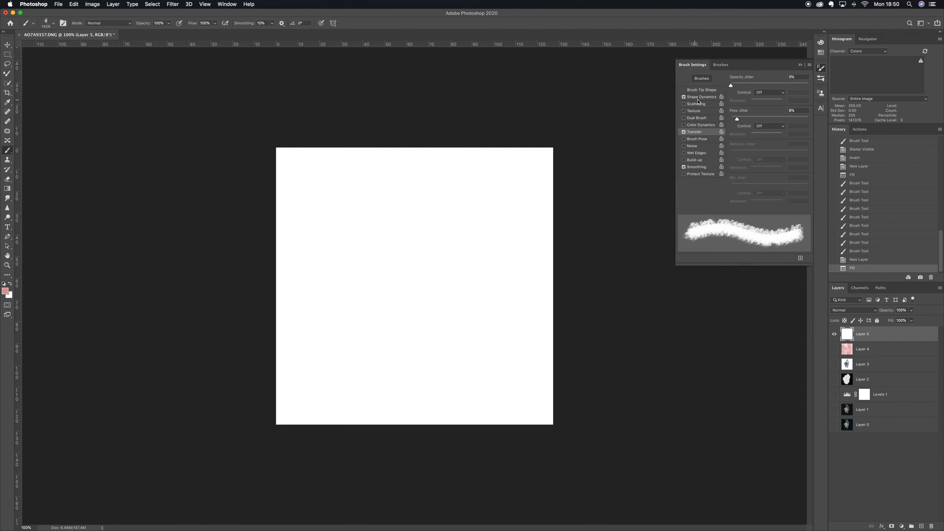
pyautogui.click(700, 97)
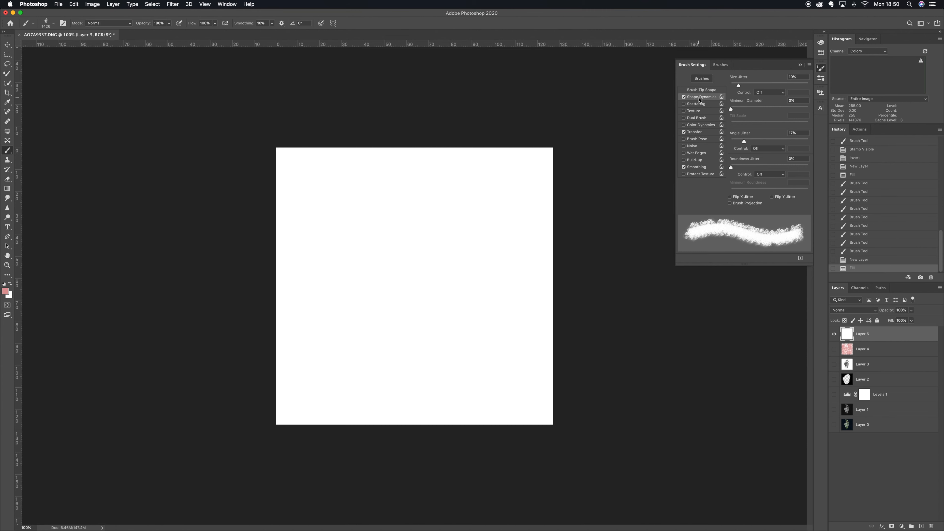
pyautogui.moveTo(738, 86)
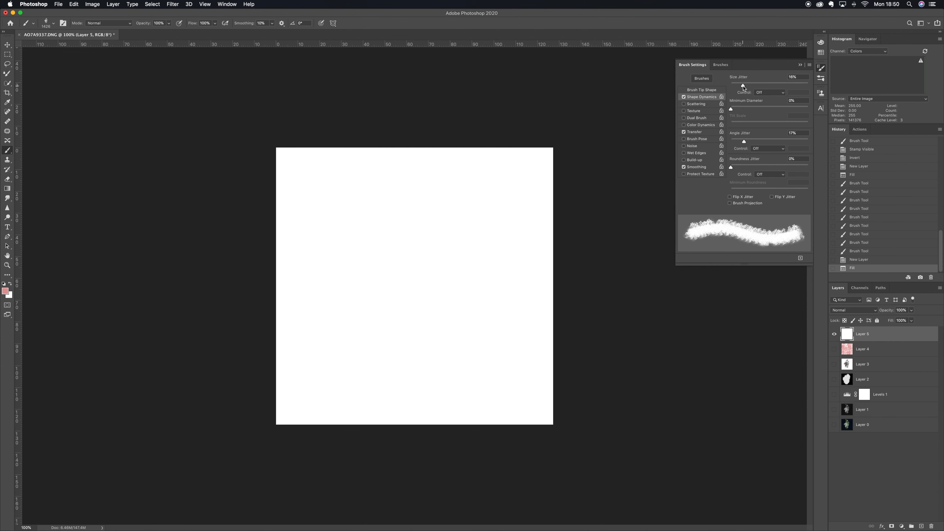
pyautogui.moveTo(734, 101)
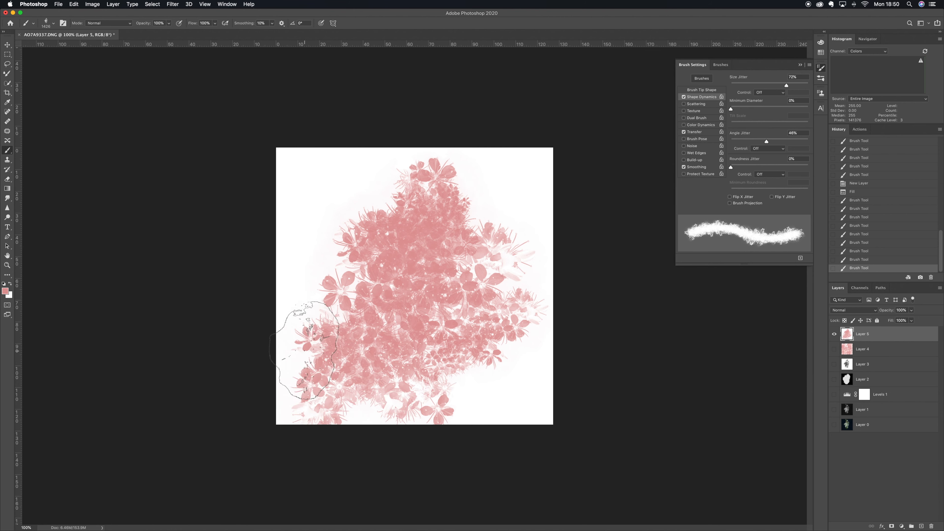
# Step: Save the jittered brush as a new preset named JC Blackthorn Flowers Dynamic
pyautogui.click(800, 65)
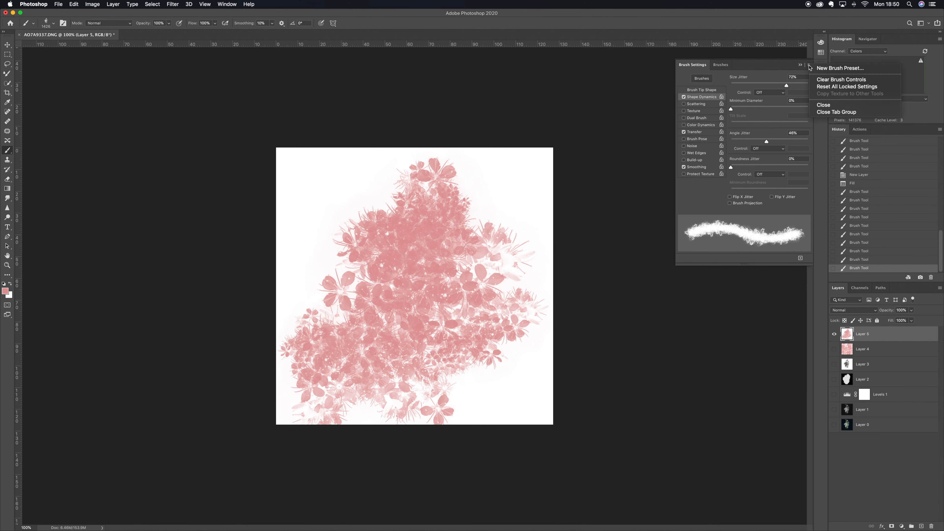
pyautogui.click(839, 67)
pyautogui.write('JC Blackthorn Flowers D')
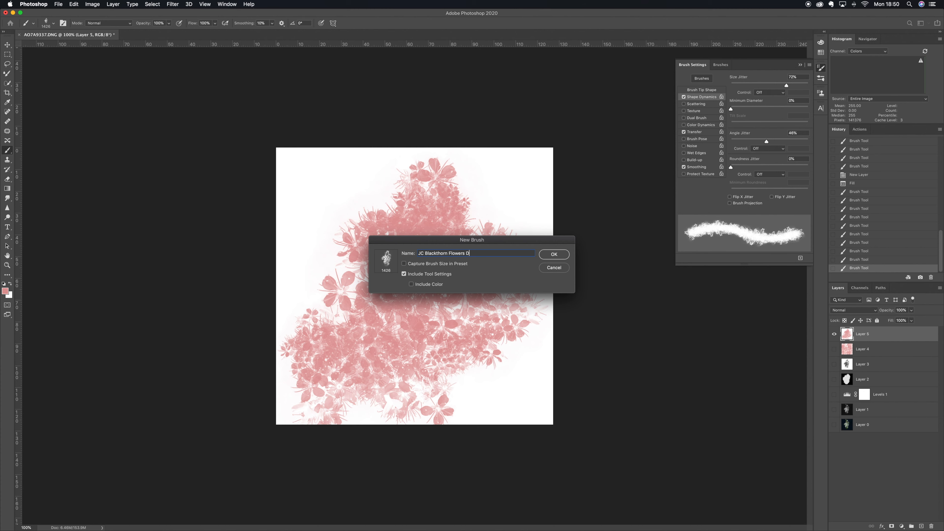
pyautogui.write('ynamic')
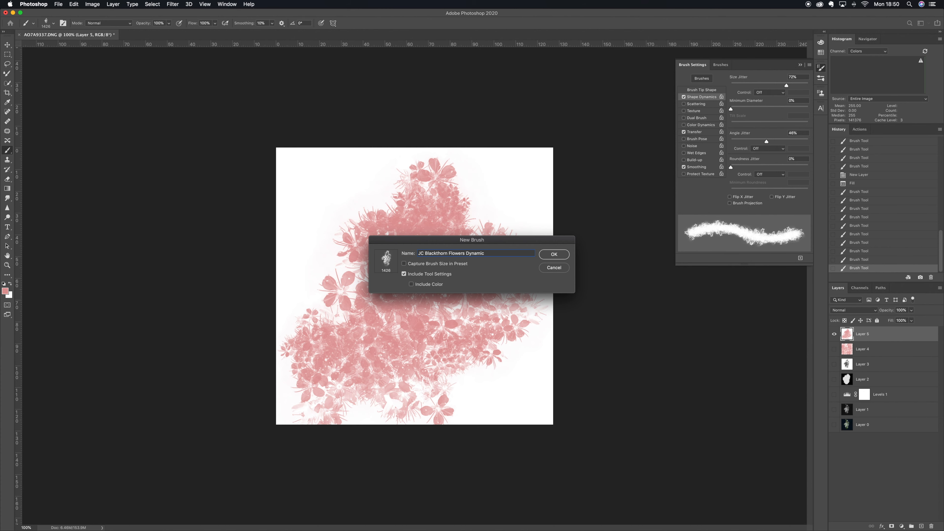
pyautogui.click(552, 253)
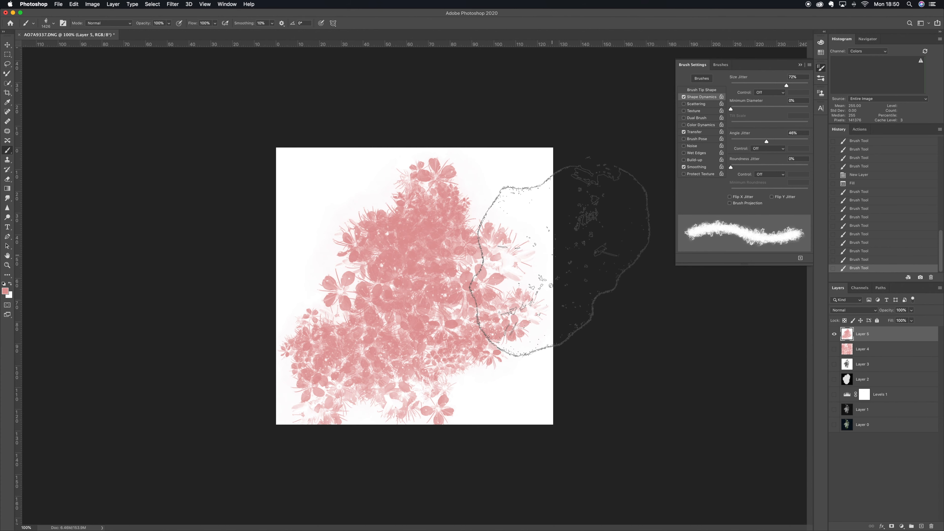